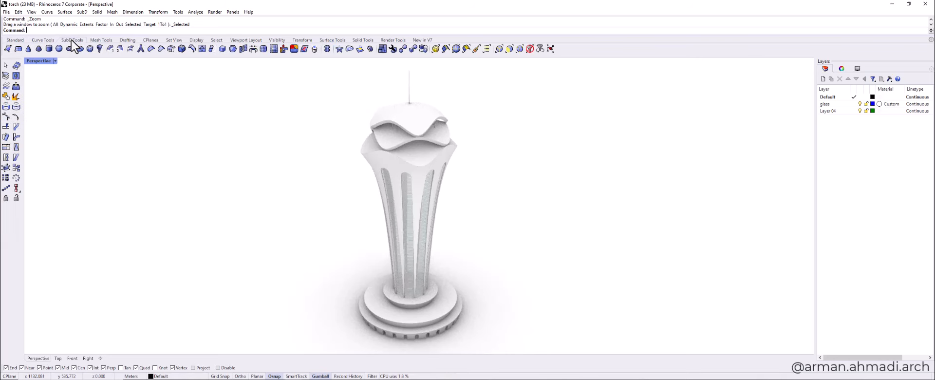
mouse_move(388, 233)
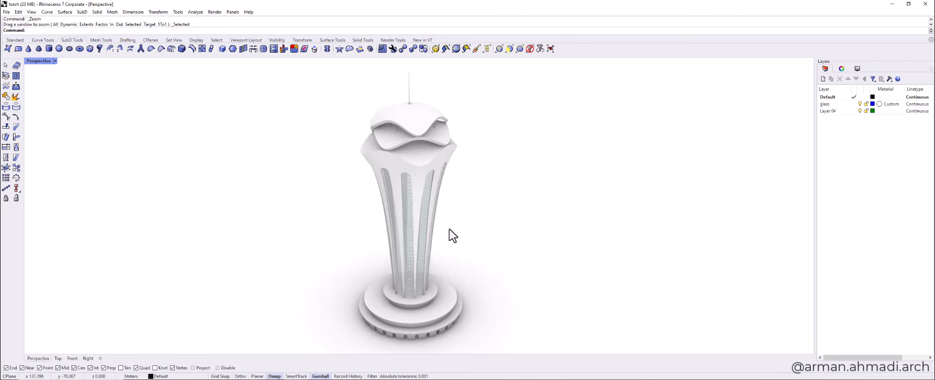
mouse_move(179, 115)
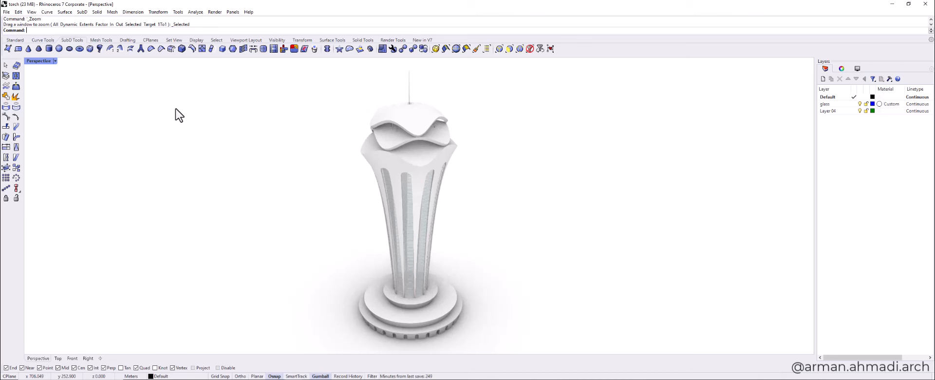
mouse_move(365, 166)
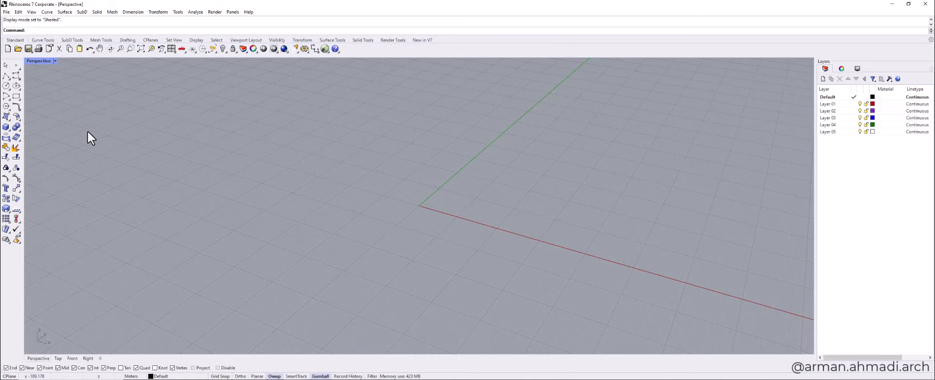
mouse_move(695, 330)
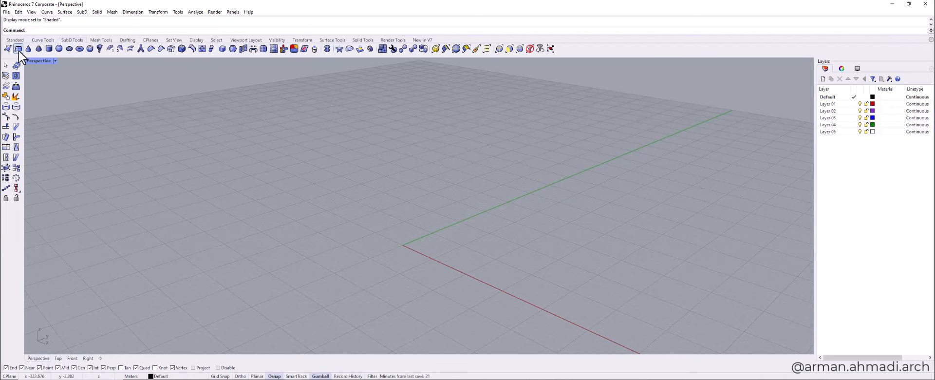
mouse_move(18, 53)
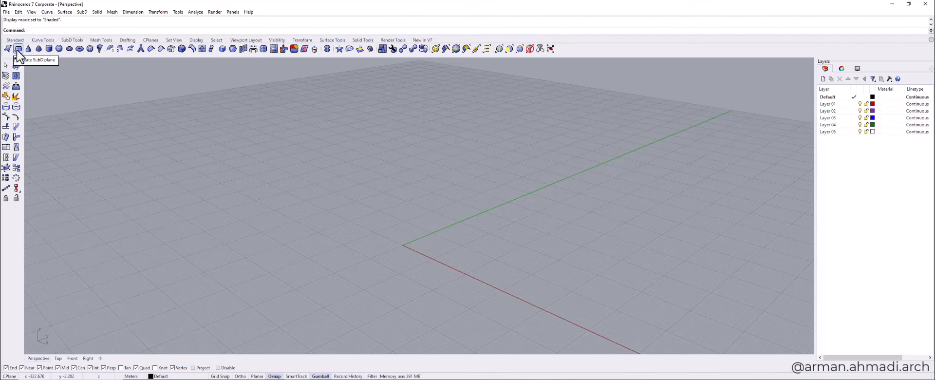
Create a rounded four-face SubD plane (X/Y count 2) lying on the grid
click(19, 49)
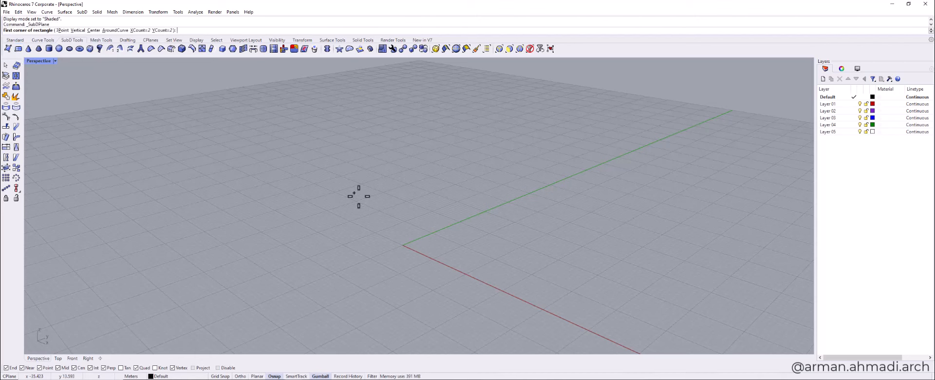
mouse_move(335, 221)
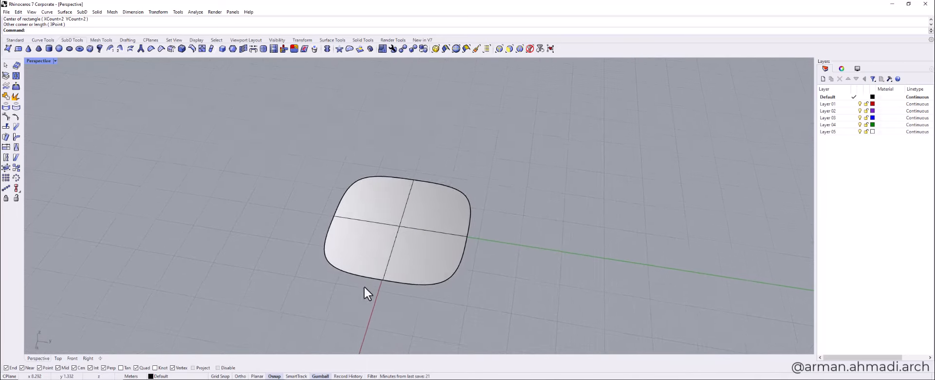
drag(367, 292, 459, 275)
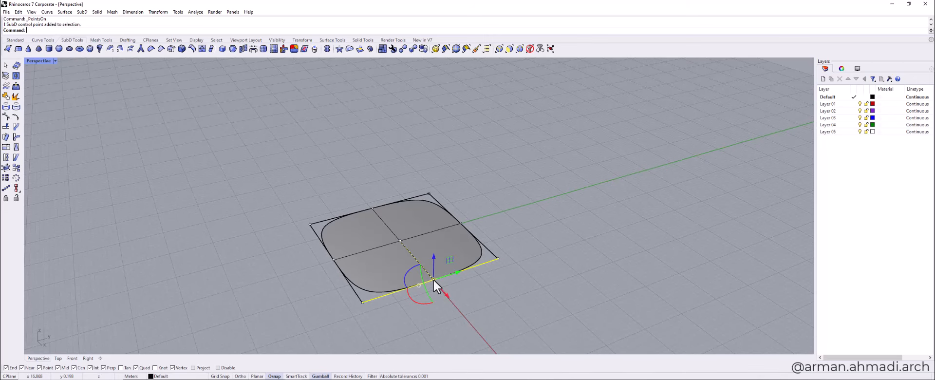
drag(436, 286, 346, 244)
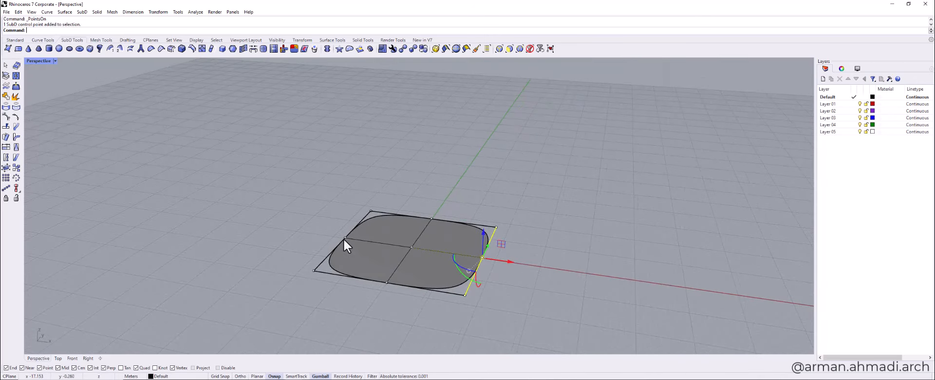
Move corner control points with the Gumball into a trial saddle, then undo the edit
click(348, 246)
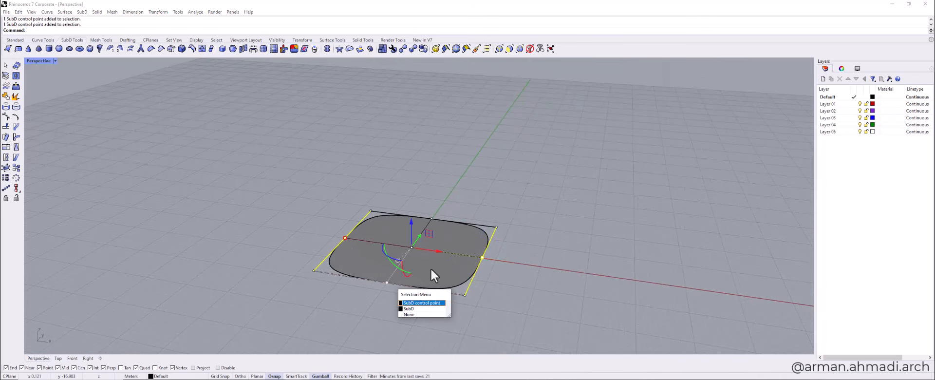
click(422, 302)
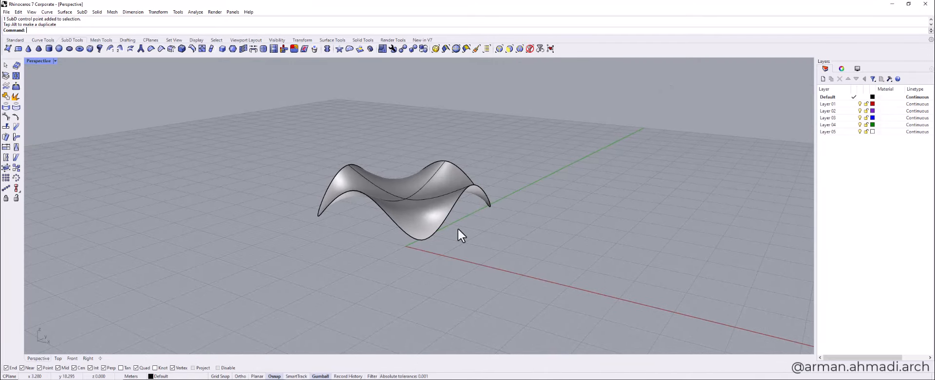
drag(462, 233, 498, 230)
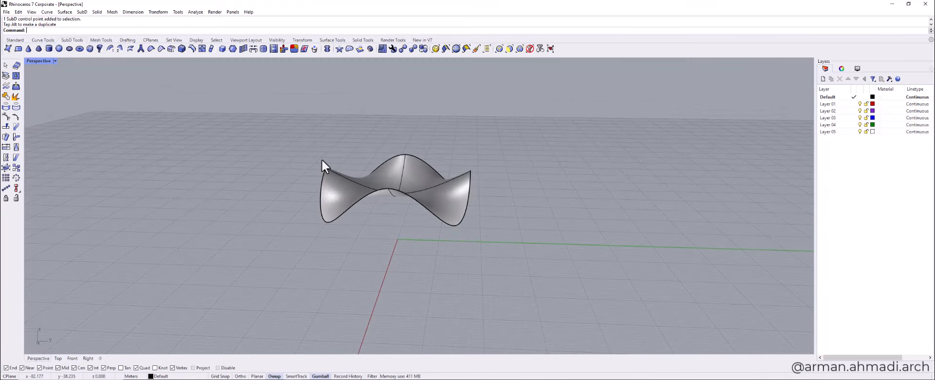
mouse_move(408, 201)
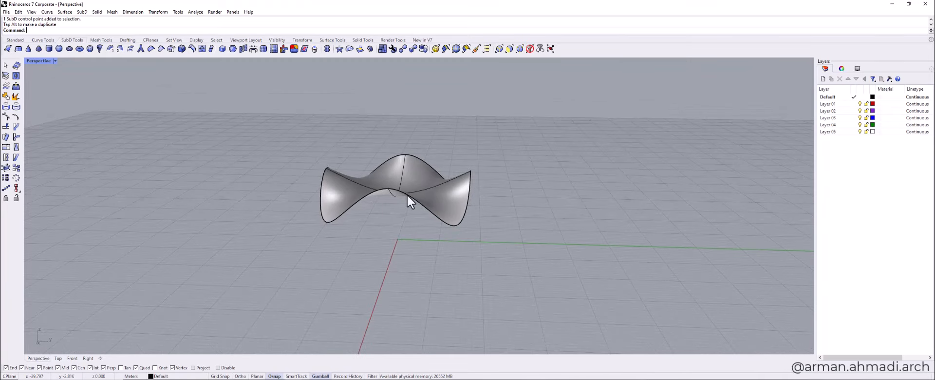
key(ctrl+z)
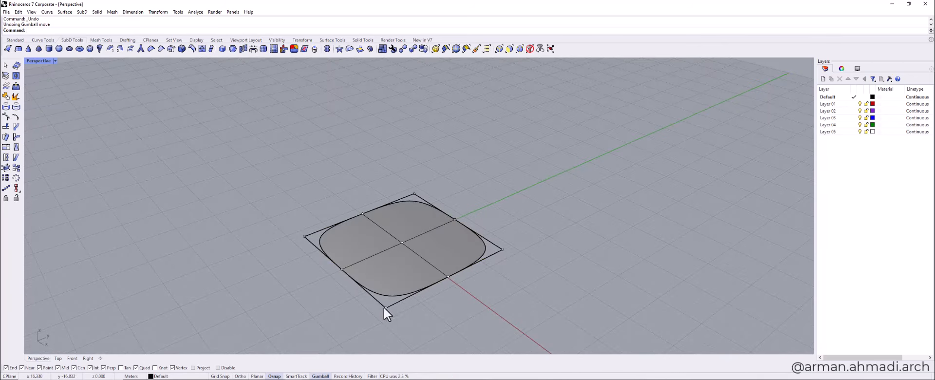
Warp the plane's edge points into a wavy sheet and raise a copy about 80 m above it
click(387, 309)
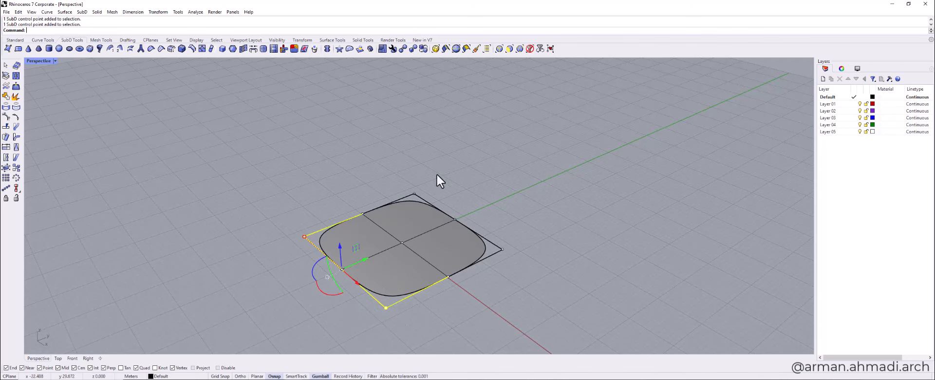
drag(438, 181, 506, 291)
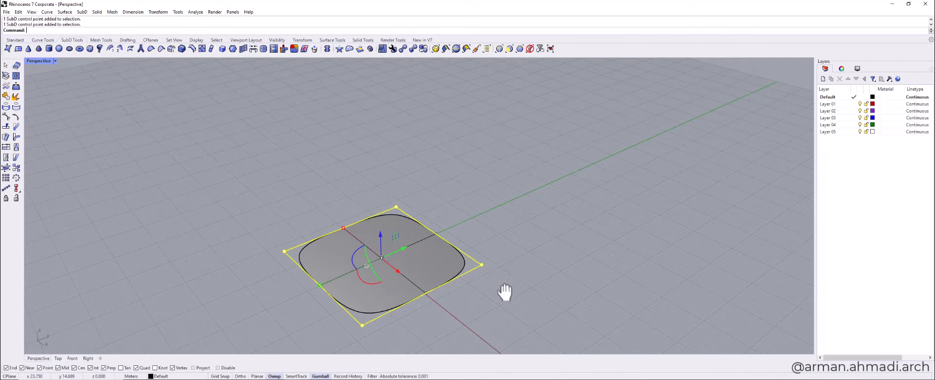
drag(381, 235, 381, 184)
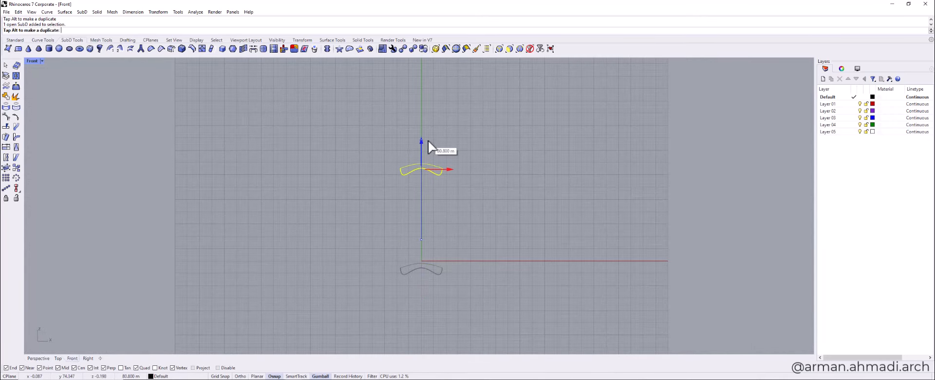
click(58, 359)
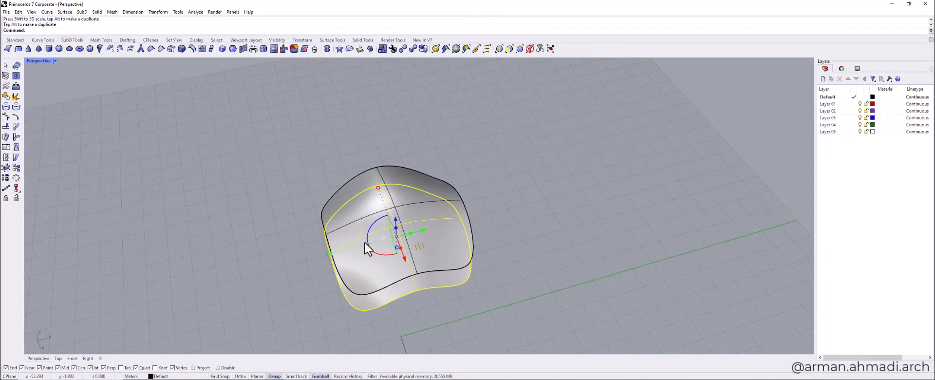
mouse_move(373, 233)
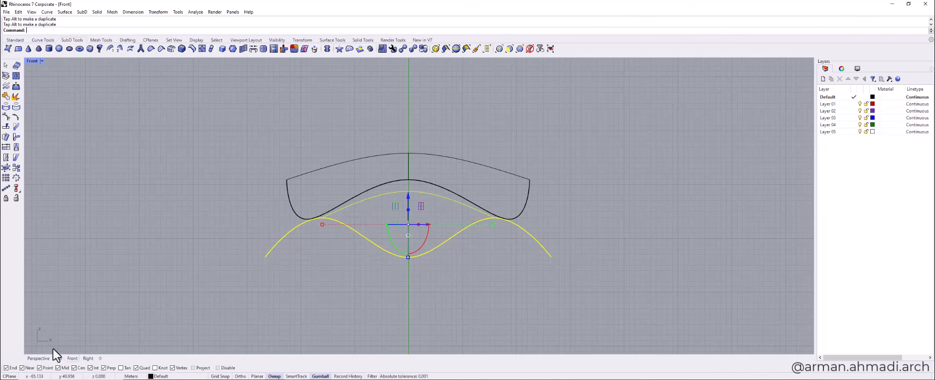
Pull the raised sheet's rim down into a flared crown with a curling wavy lower edge
click(38, 358)
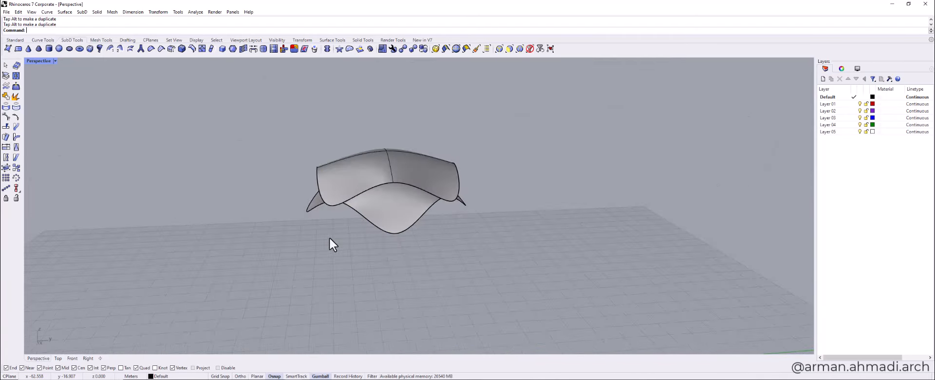
drag(333, 244, 379, 262)
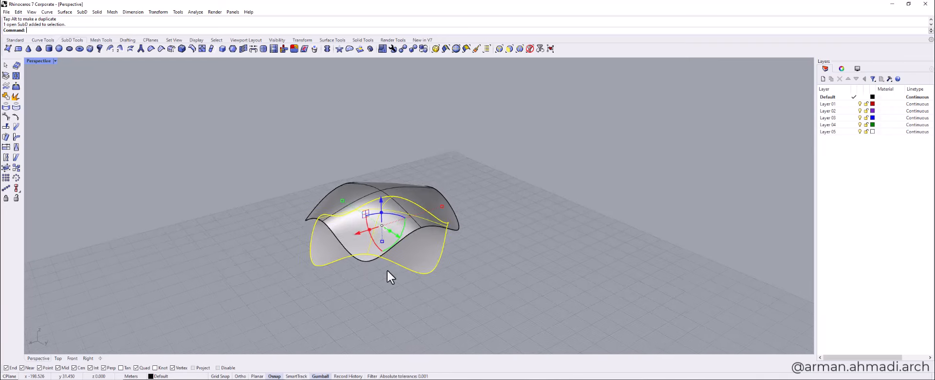
drag(391, 275, 466, 320)
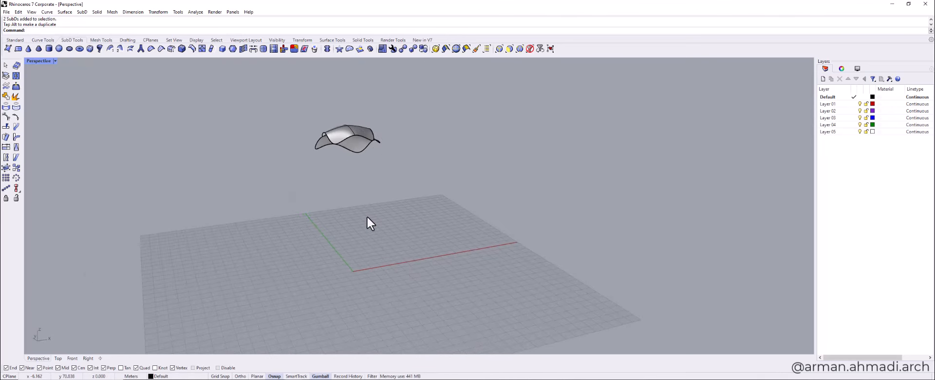
Duplicate and join the crown's bottom rim edges, then project the closed curve flat onto the CPlane
text(DupEdge)
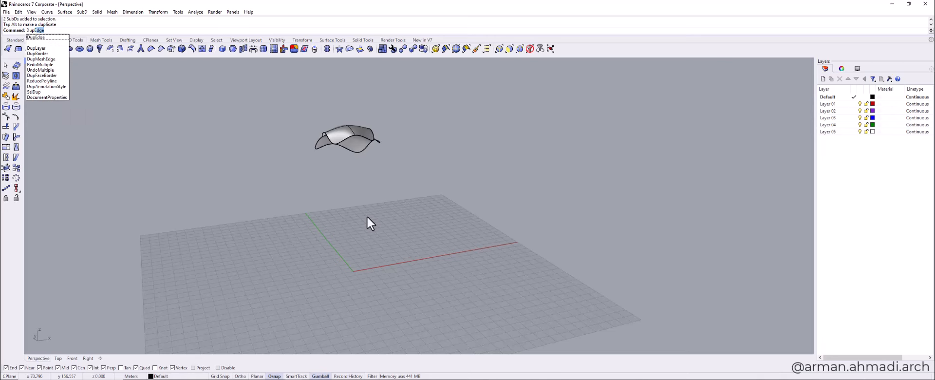
click(35, 47)
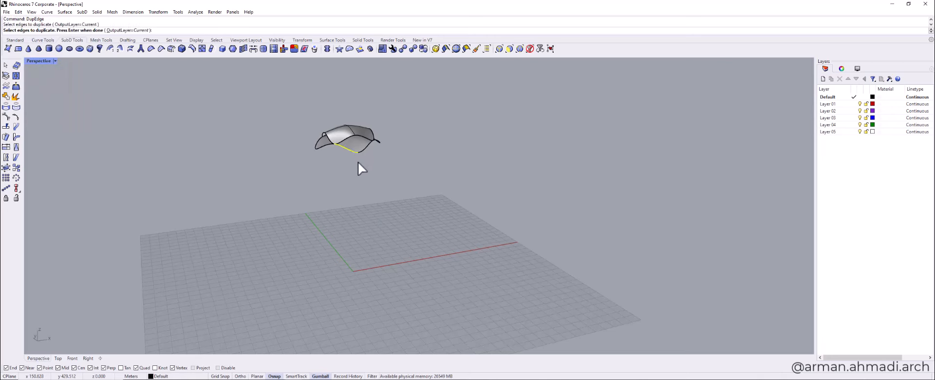
click(357, 137)
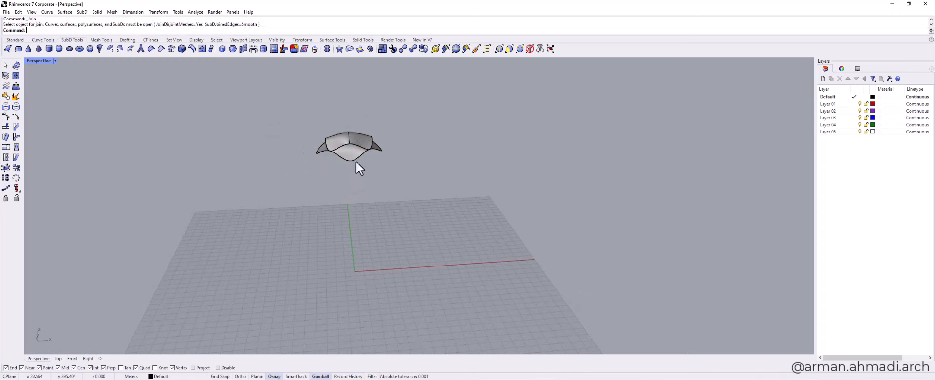
click(349, 149)
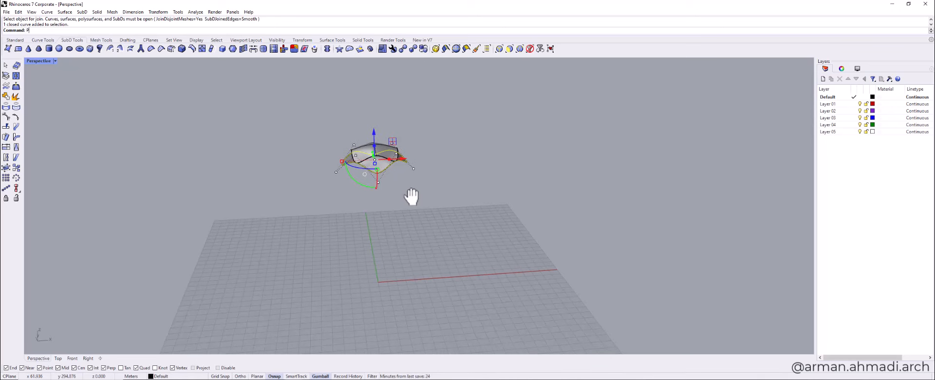
text(ProjectToCPlane)
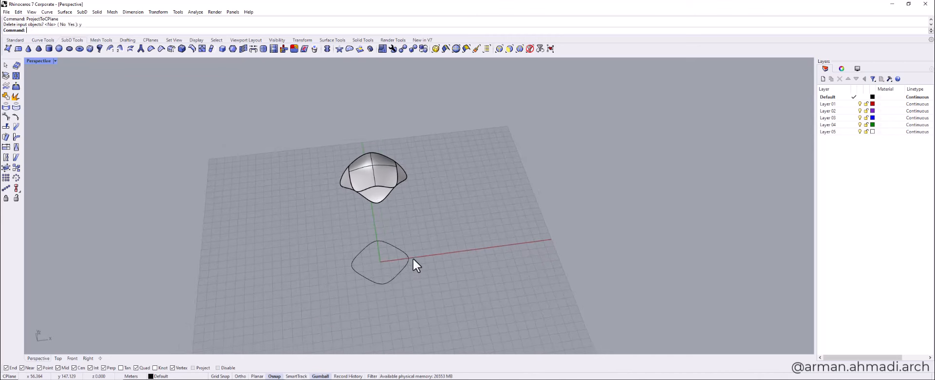
Draw a vertical line from the base curve's centre to the crown, with a small circle at its base
click(382, 262)
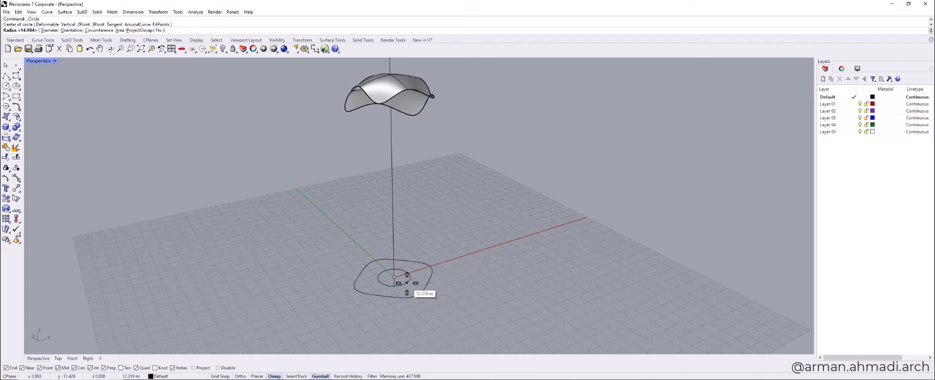
mouse_move(394, 277)
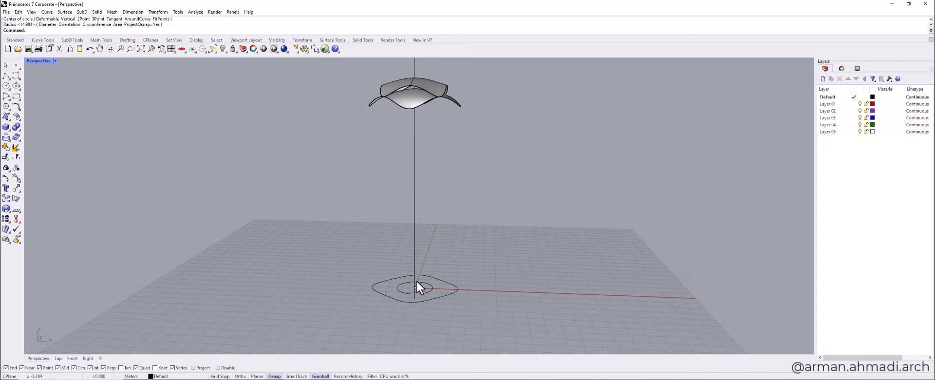
click(415, 288)
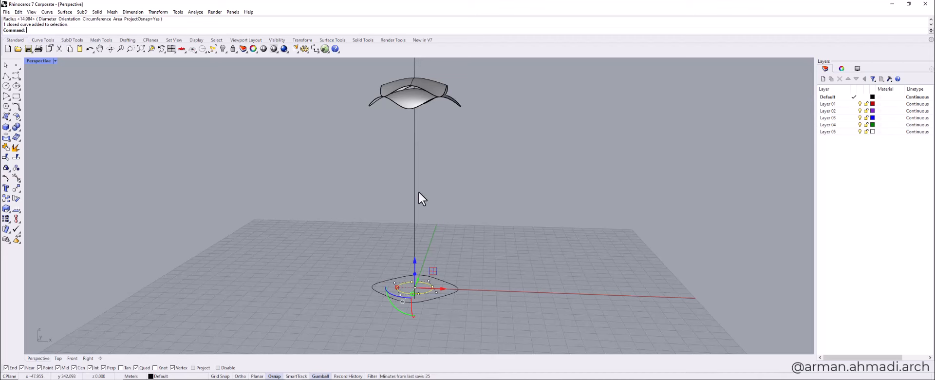
mouse_move(458, 292)
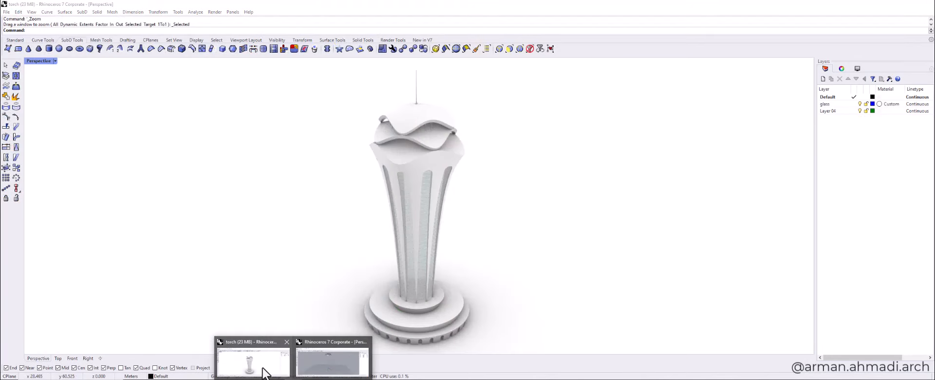
mouse_move(251, 363)
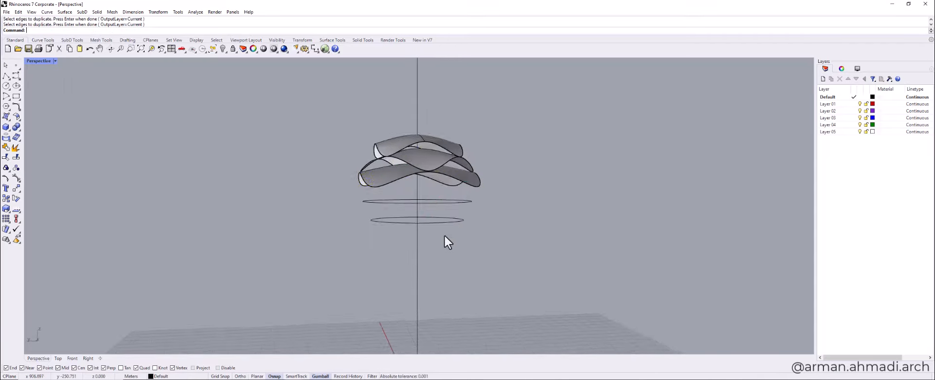
Loft the base curve, section circles and crown edge with Style set to Loose
click(565, 150)
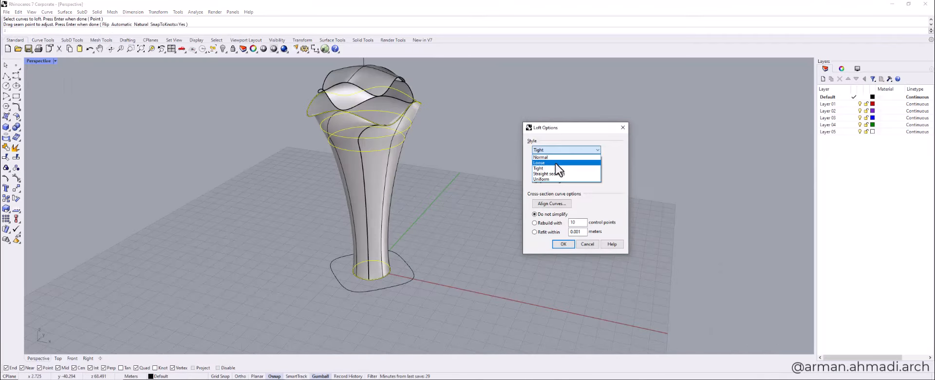
click(562, 243)
text(Seam)
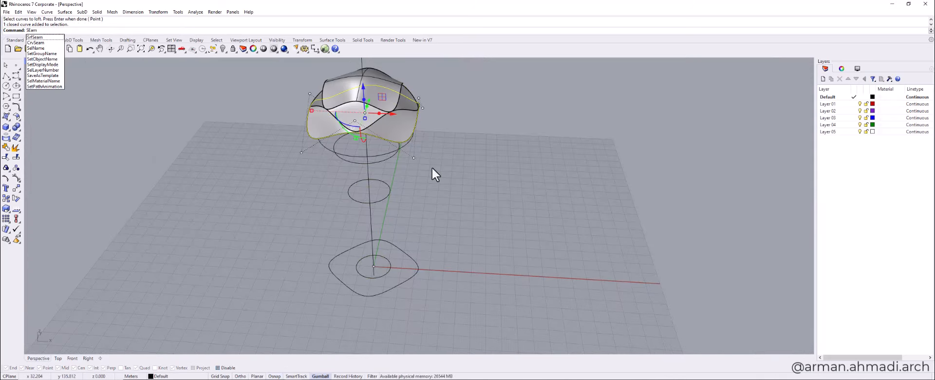
click(34, 37)
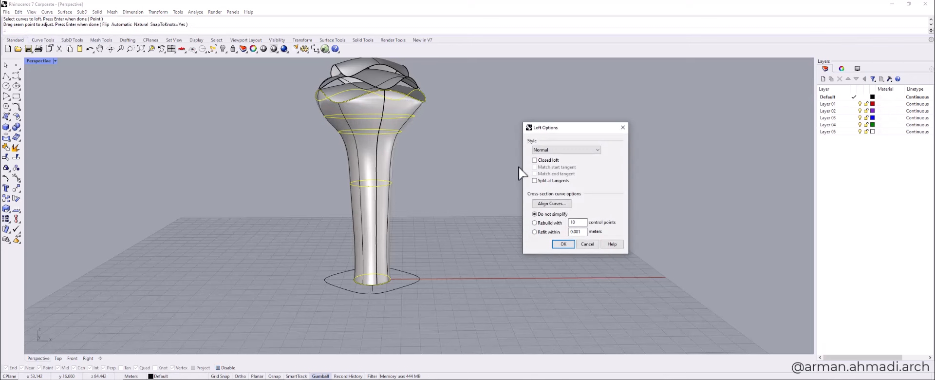
click(565, 150)
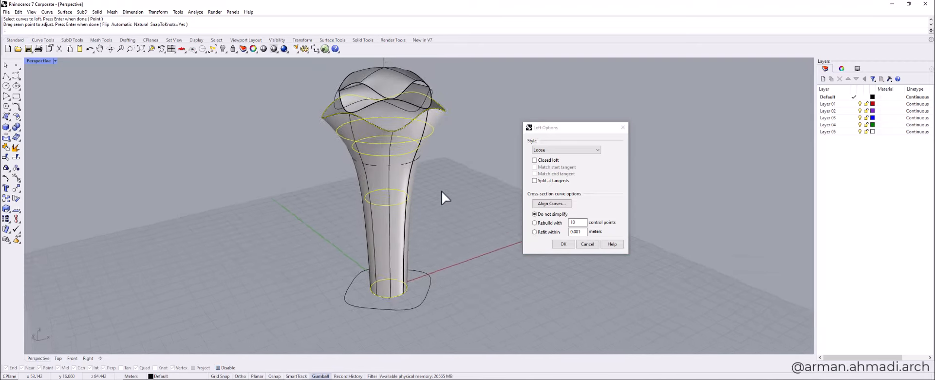
Accept the loft to create the flared body surface and select it after inspection
click(562, 244)
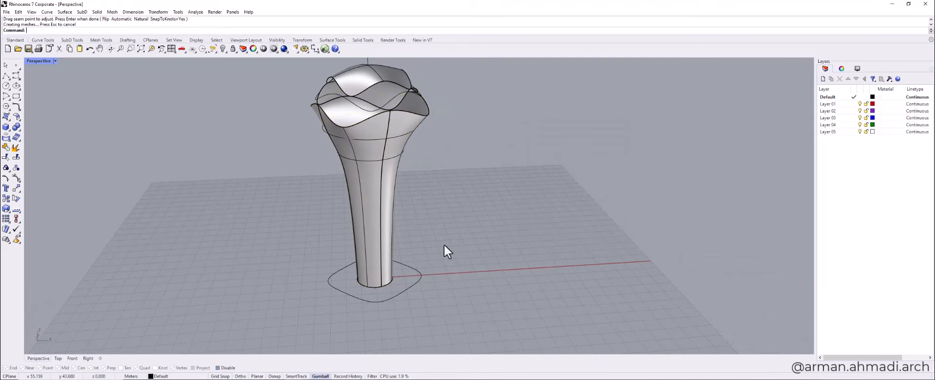
drag(448, 250, 455, 234)
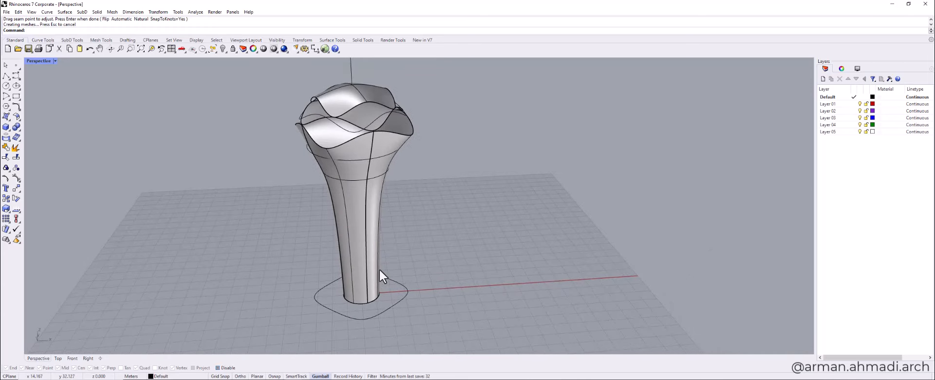
drag(382, 275, 432, 164)
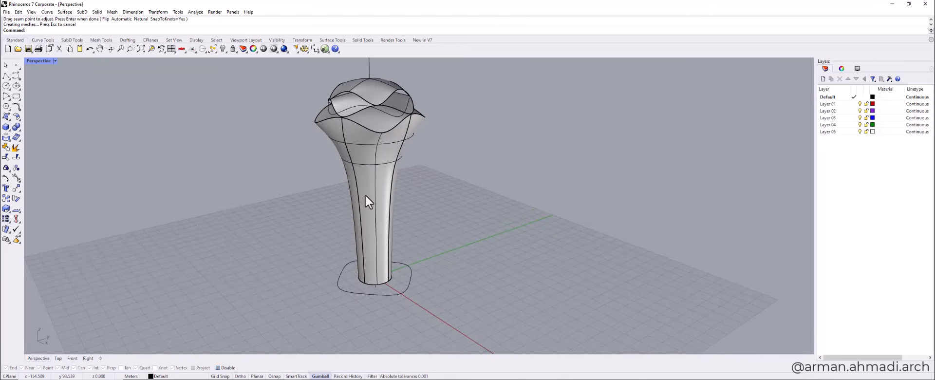
click(368, 201)
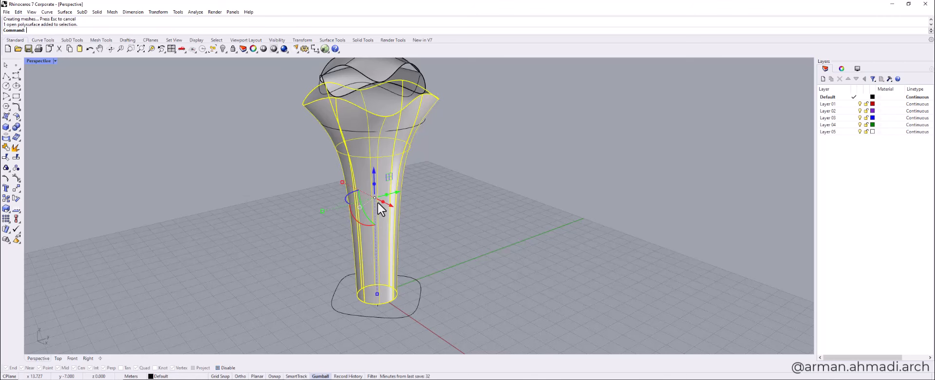
mouse_move(426, 104)
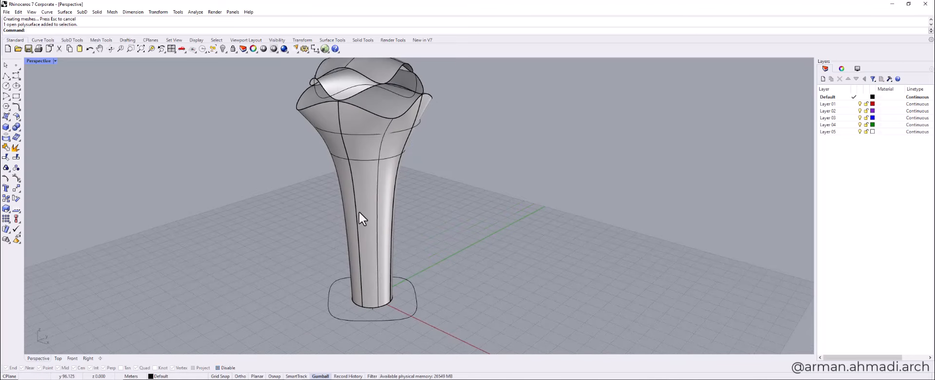
mouse_move(365, 249)
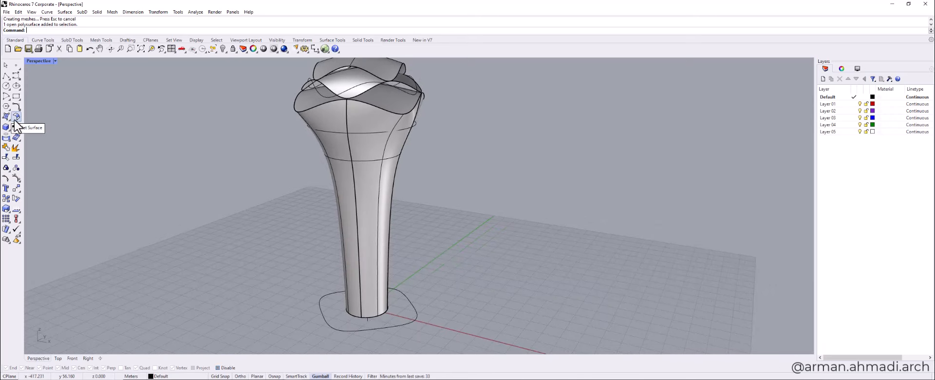
click(7, 117)
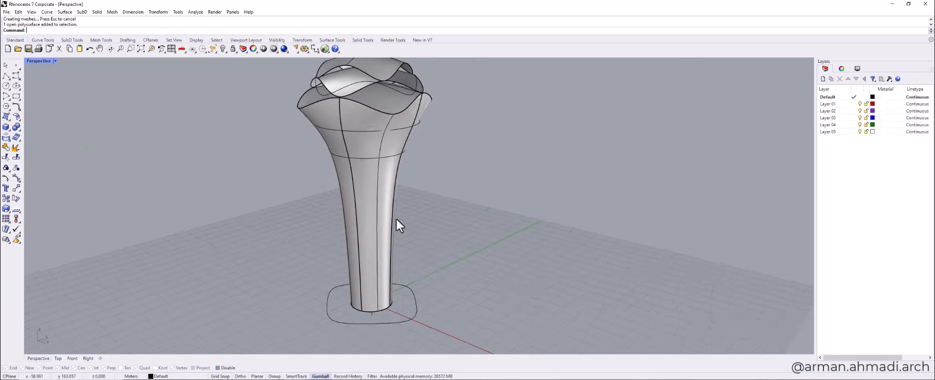
click(398, 225)
text(Extract)
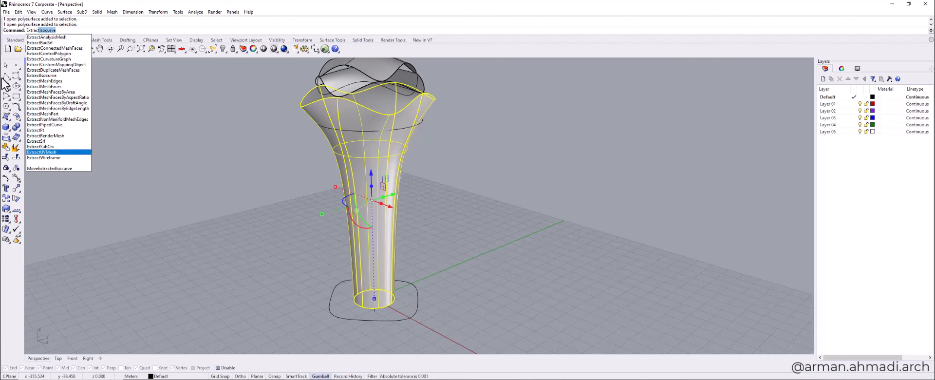
mouse_move(44, 157)
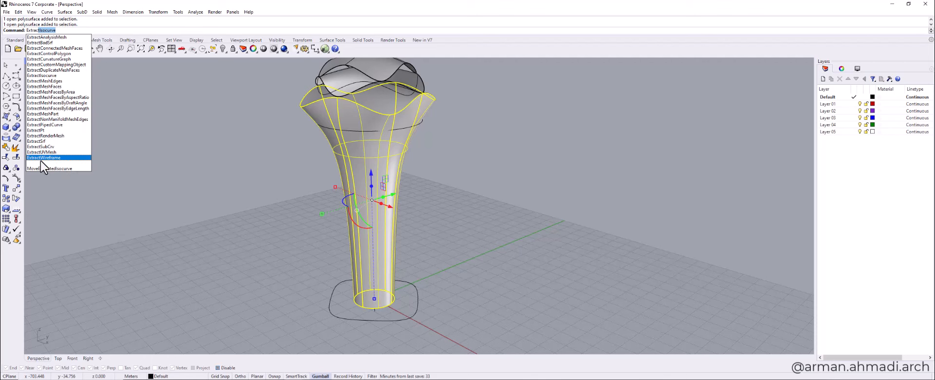
Extract the body's wireframe curves and delete the original lofted surface
click(43, 158)
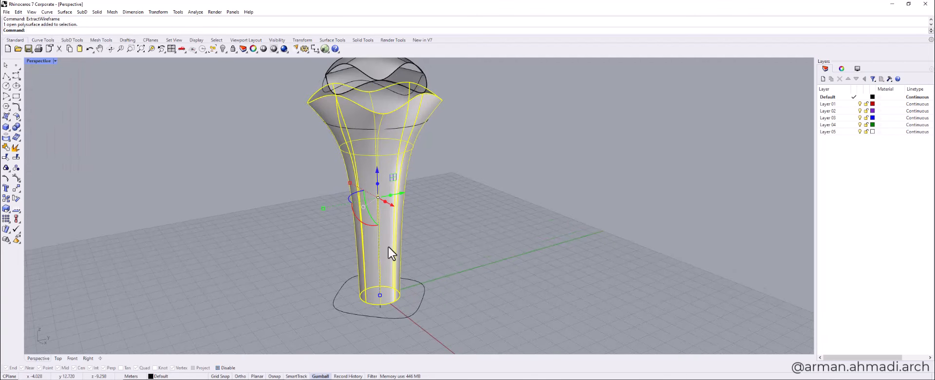
key(Delete)
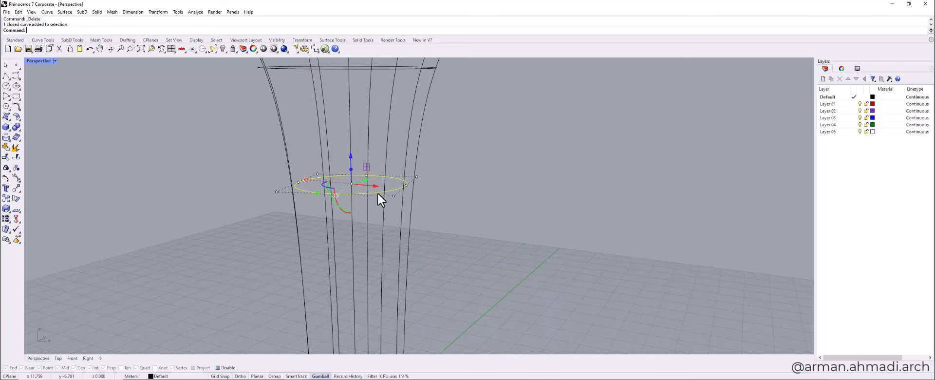
drag(382, 197, 394, 250)
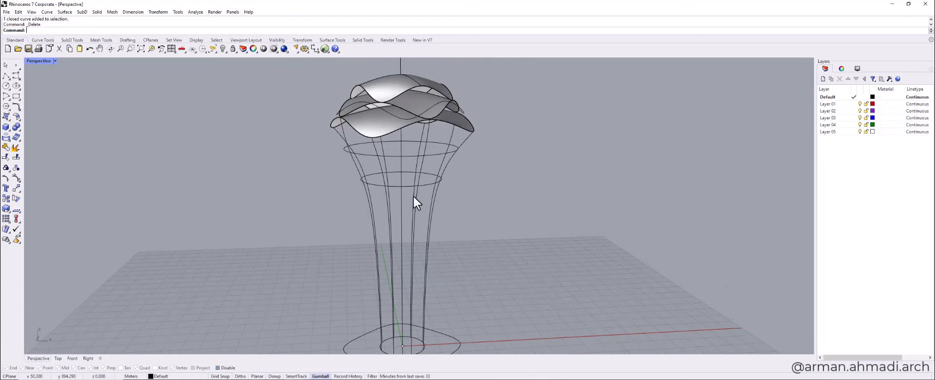
drag(415, 201, 433, 262)
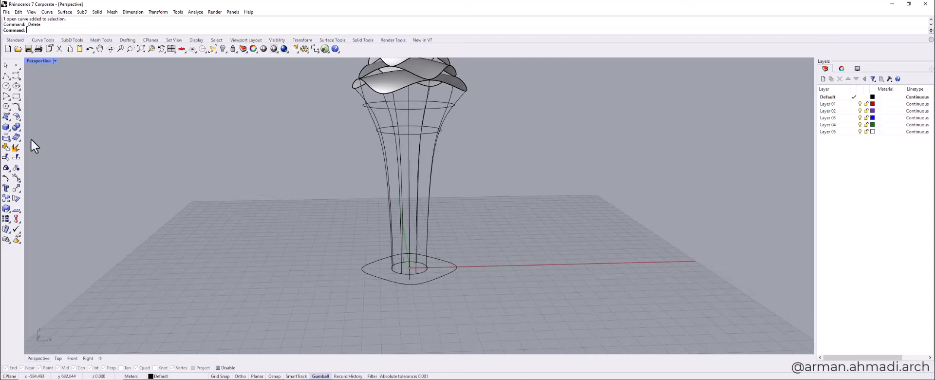
Build a first NetworkSrf from the extracted curve cage between base ring and crown
click(6, 115)
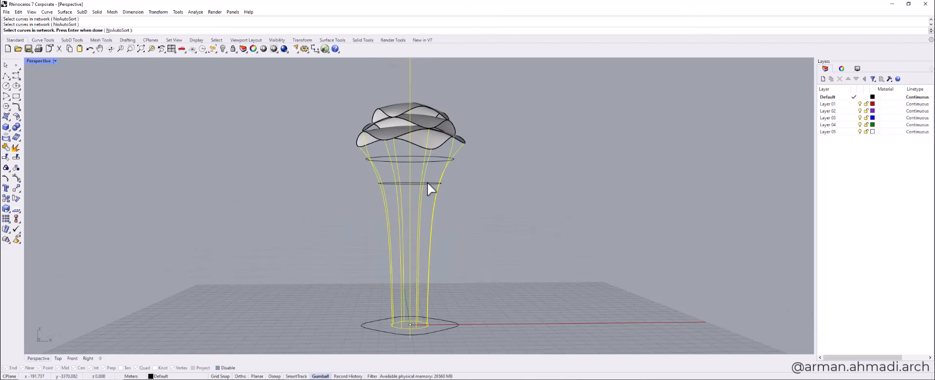
click(410, 143)
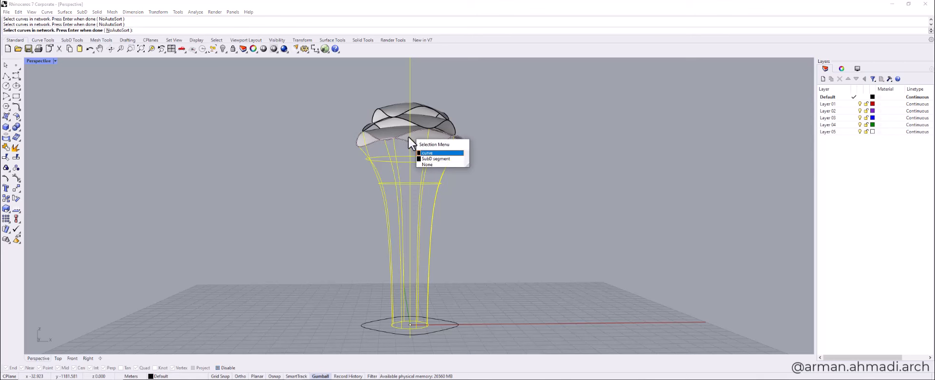
click(428, 153)
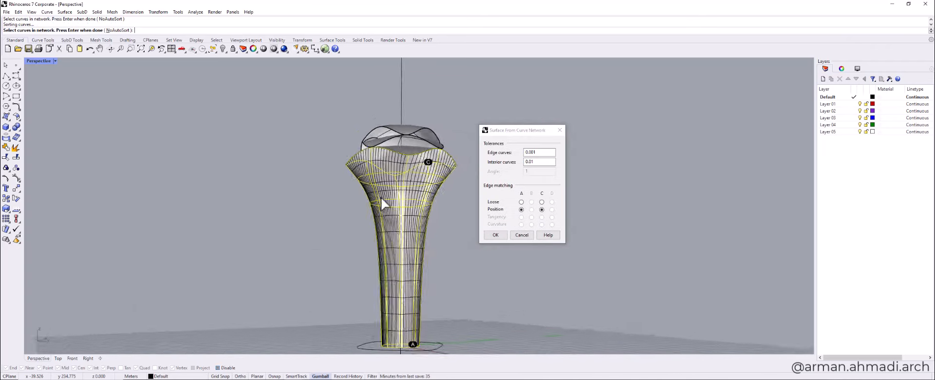
click(495, 234)
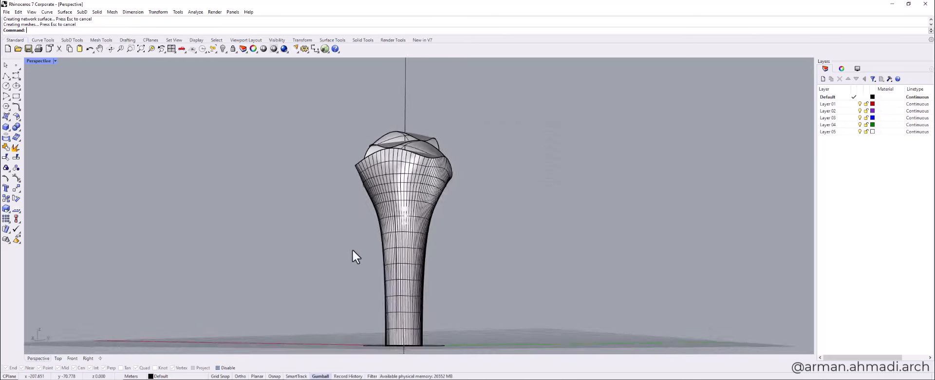
Undo and rebuild the network surface with Loose edge matching on the base edge
key(ctrl+z)
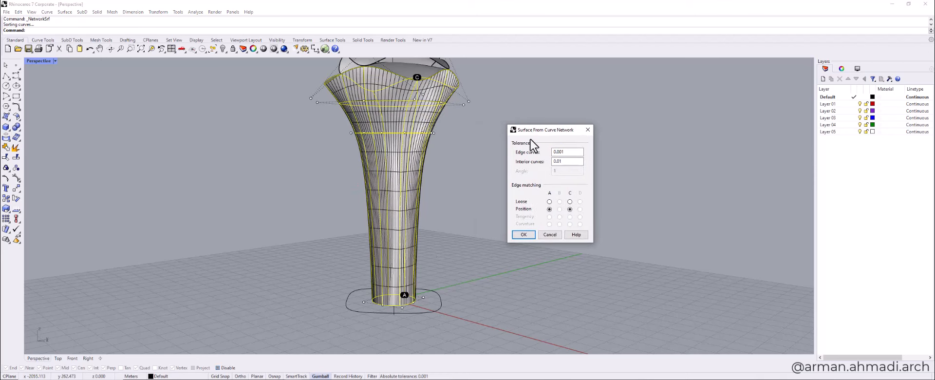
scroll(down, 3)
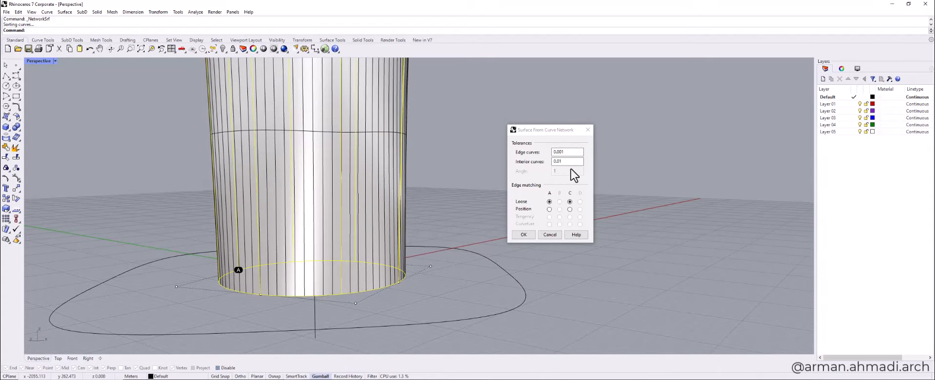
click(567, 152)
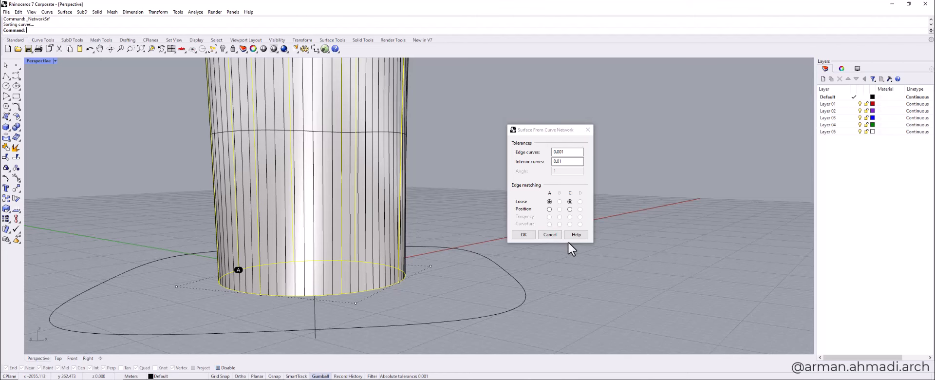
click(523, 234)
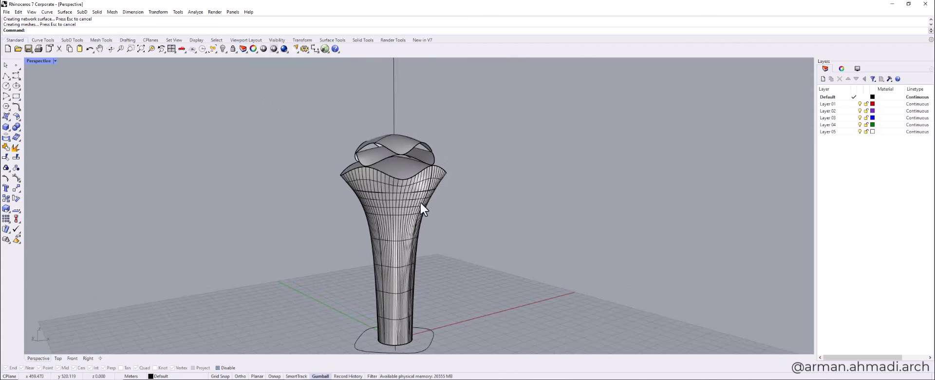
OffsetSubD the wavy crown sheet with Solid=Yes, flipping direction, into a thick solid ring
drag(420, 208, 376, 267)
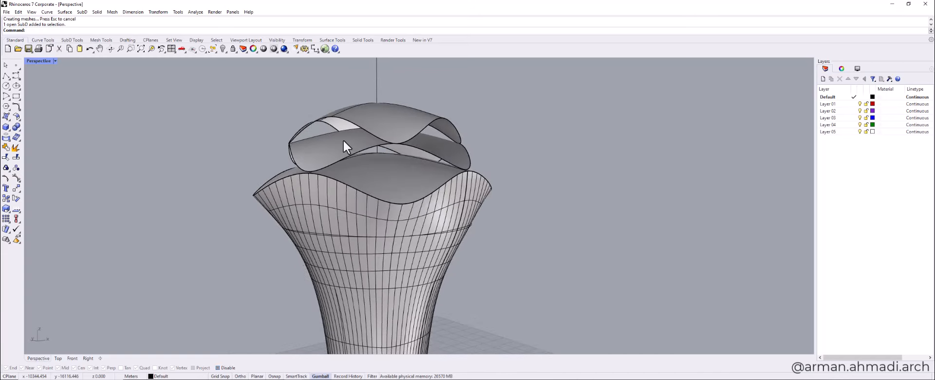
click(346, 146)
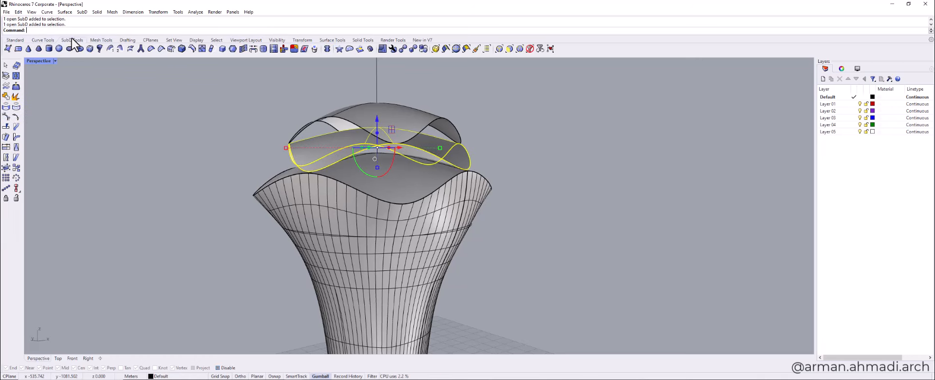
mouse_move(370, 49)
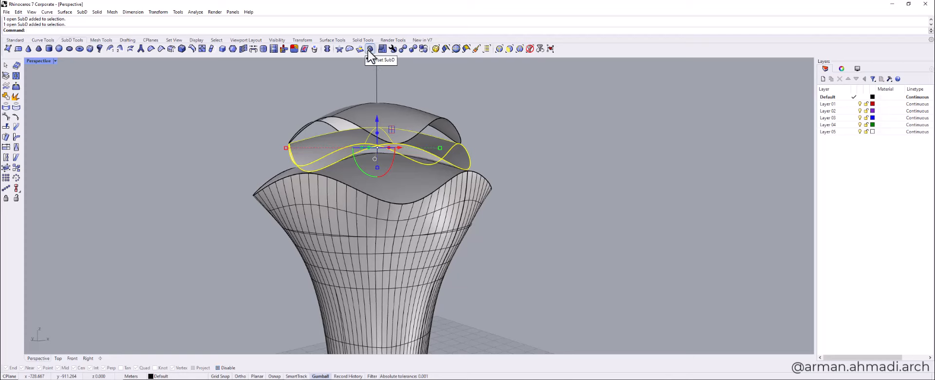
click(370, 49)
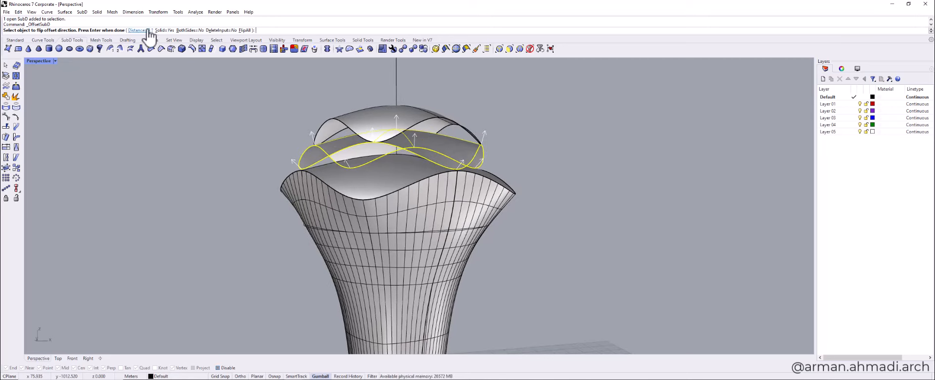
click(136, 31)
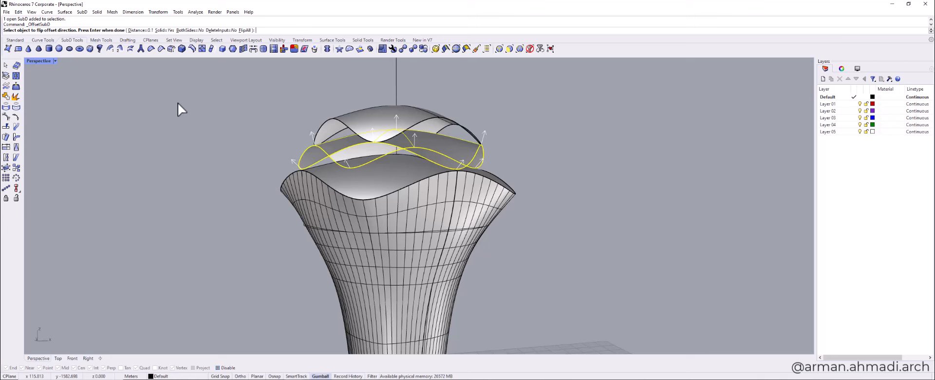
mouse_move(138, 33)
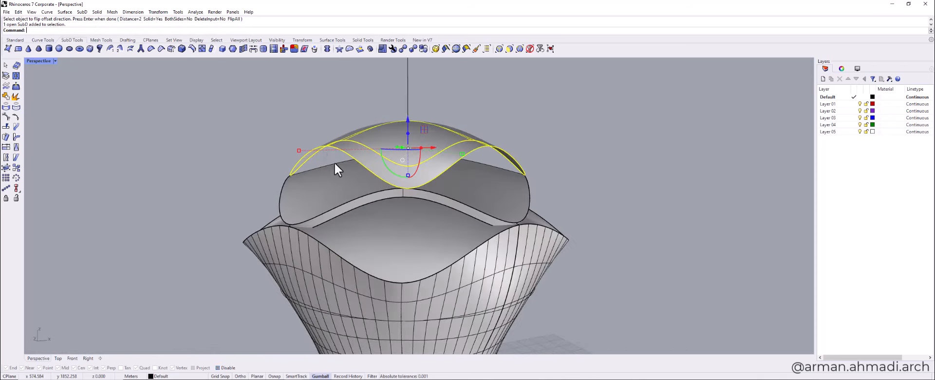
text(f)
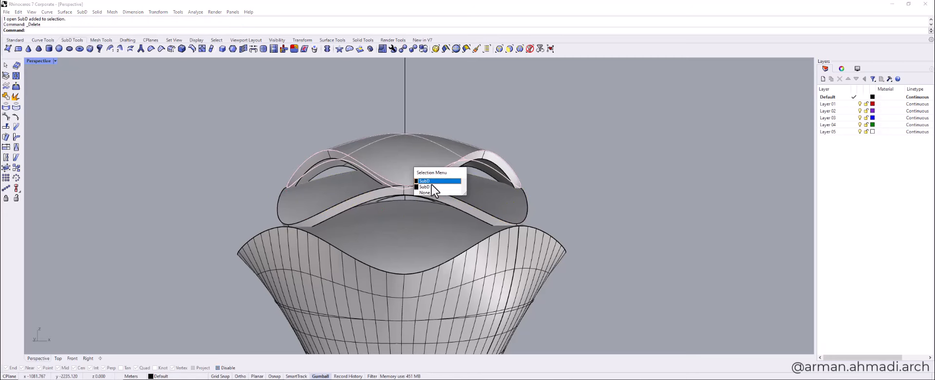
Duplicate the wavy ring SubD and place the copy lower on the crown stack
click(425, 181)
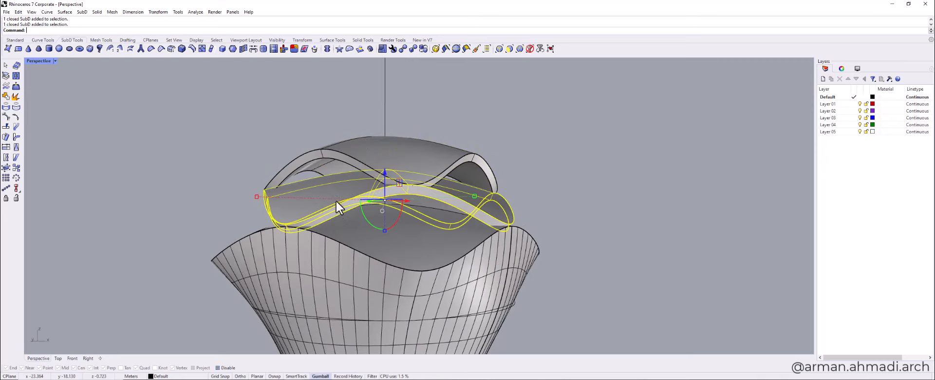
drag(337, 208, 405, 180)
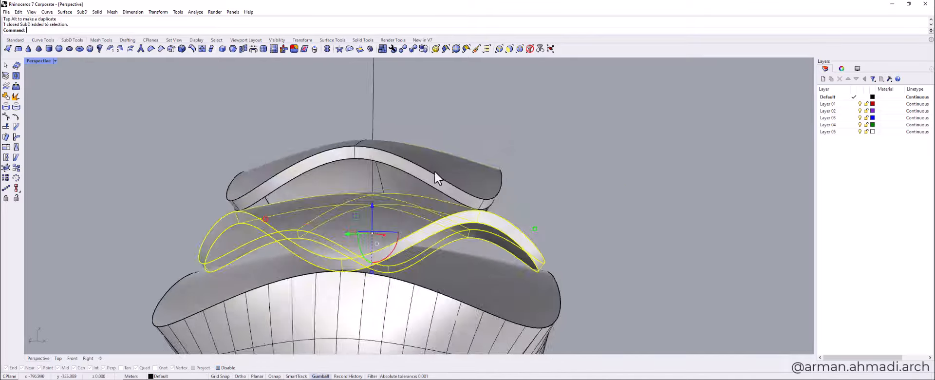
key(Delete)
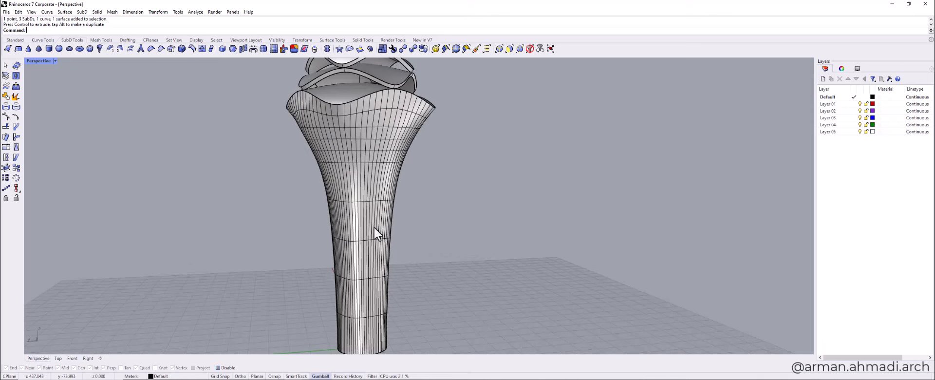
mouse_move(355, 135)
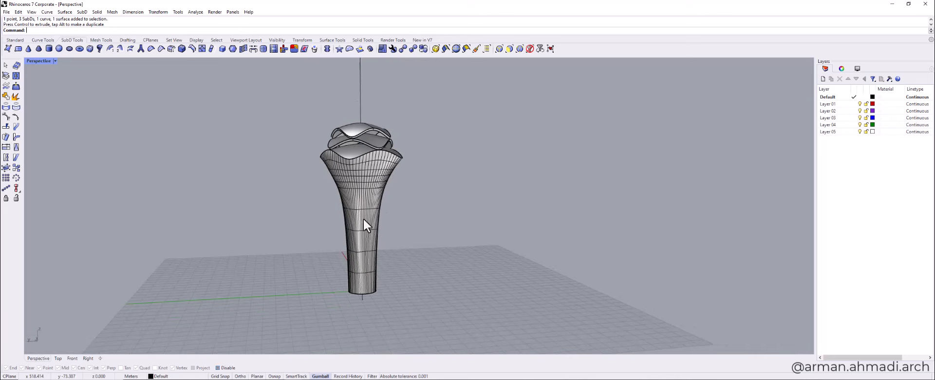
Rebuild the flared body surface to a 100 by 100 point grid with degrees 2 and 3
click(365, 224)
text(Reb)
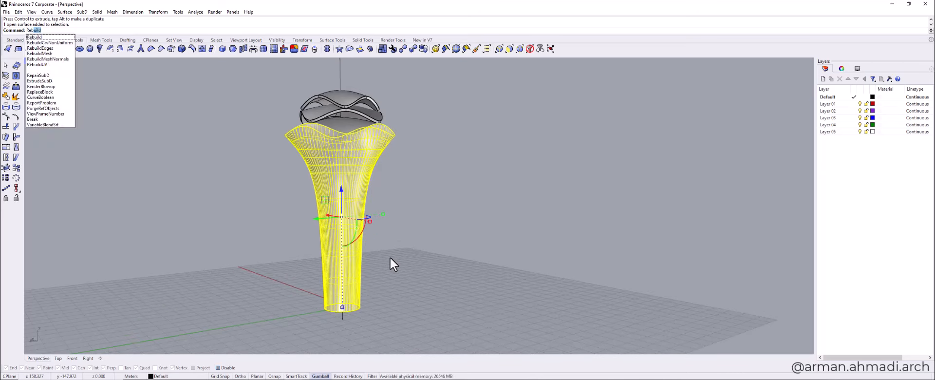
click(34, 37)
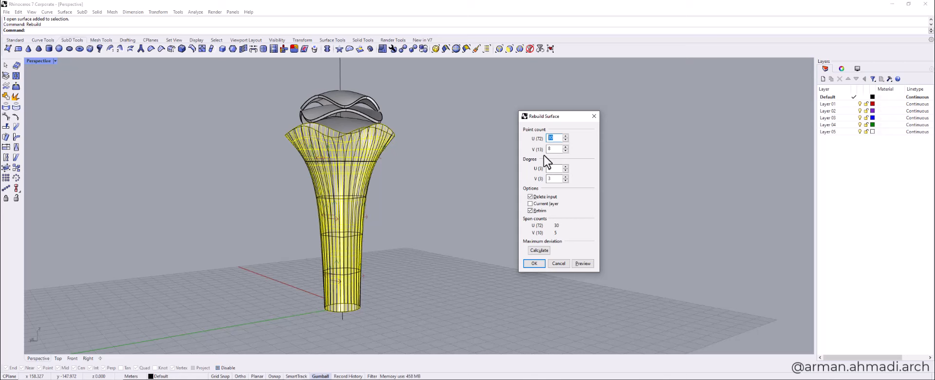
text(60)
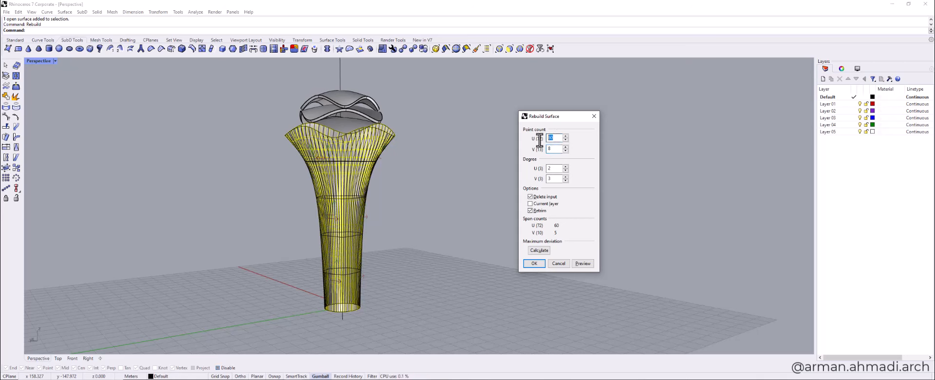
text(100)
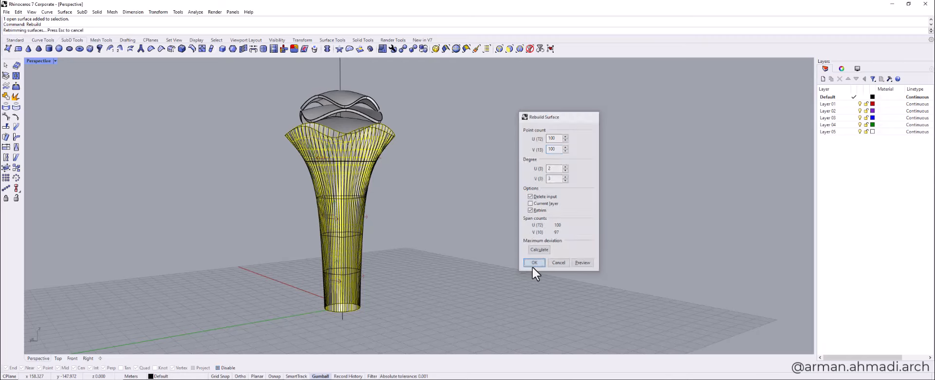
click(534, 262)
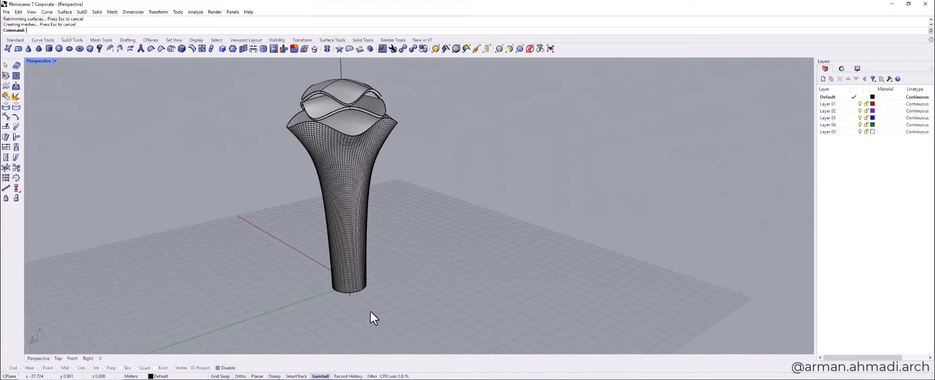
mouse_move(355, 335)
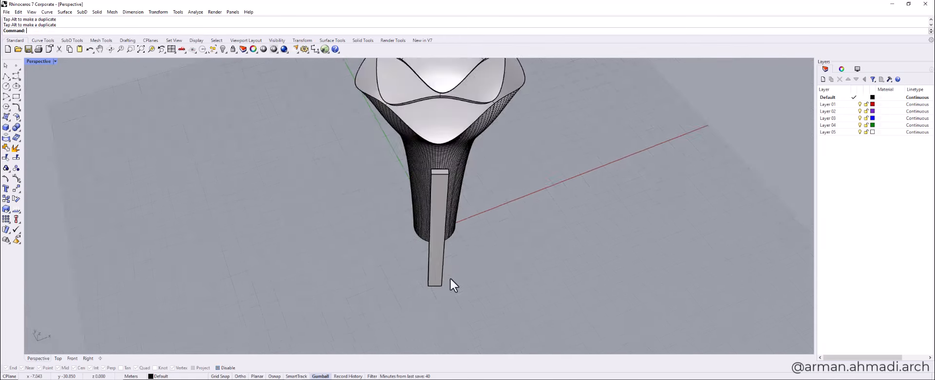
Set the CPlane to the slab and add a cylinder rounding its top edge
drag(453, 285, 477, 281)
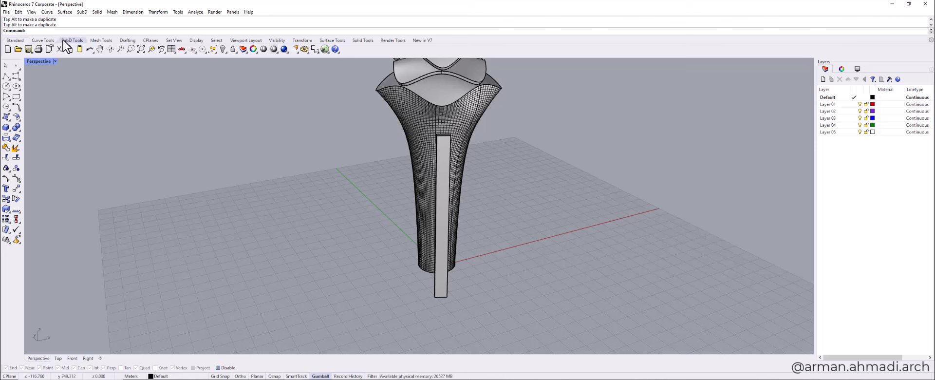
click(192, 49)
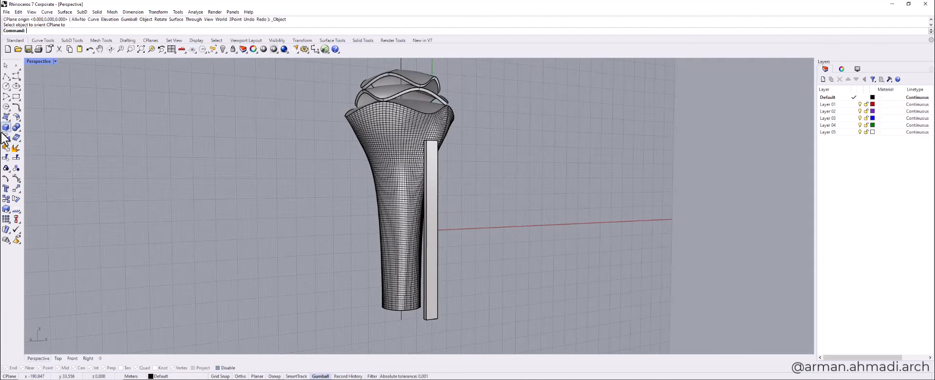
click(6, 129)
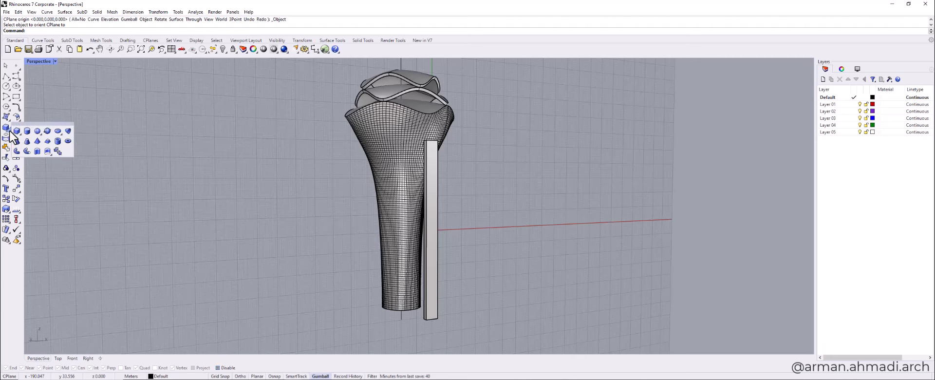
click(6, 141)
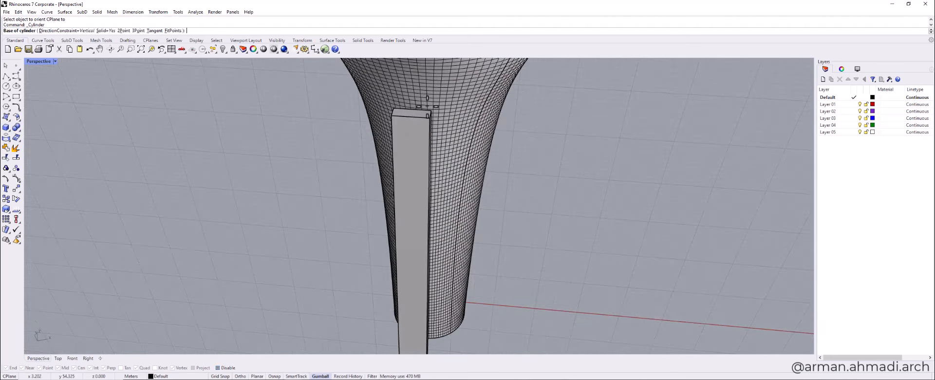
click(418, 116)
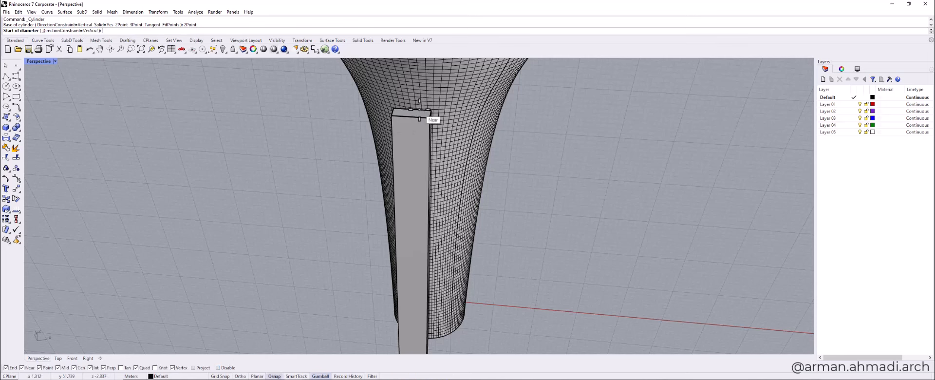
click(419, 111)
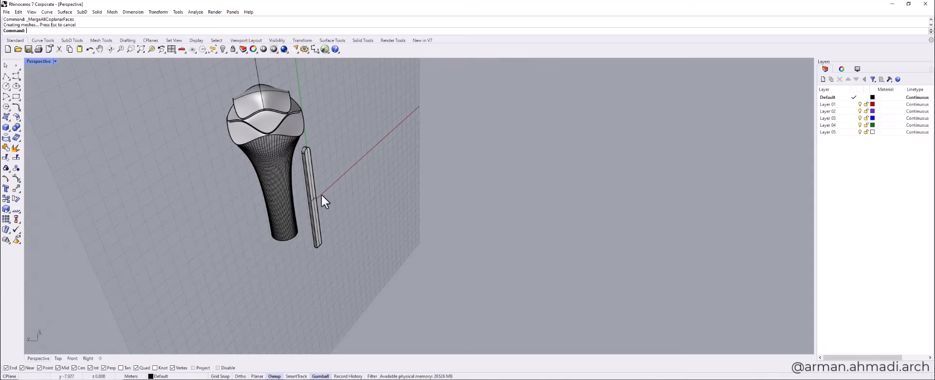
click(312, 199)
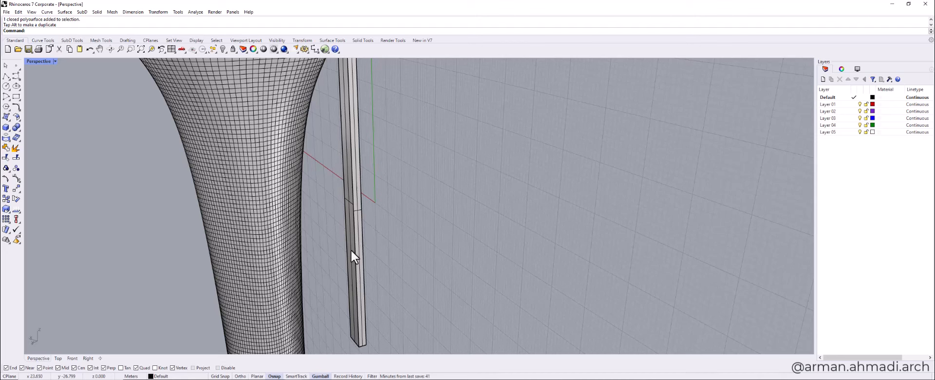
mouse_move(353, 224)
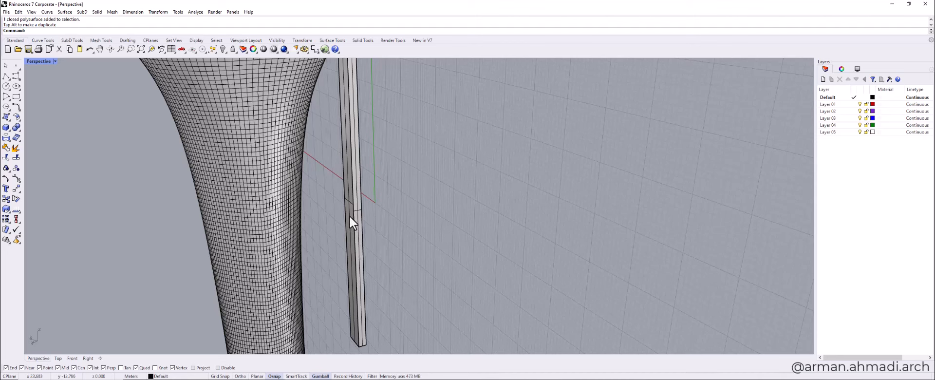
Move the merged slab up against the lower side of the flared body
click(354, 224)
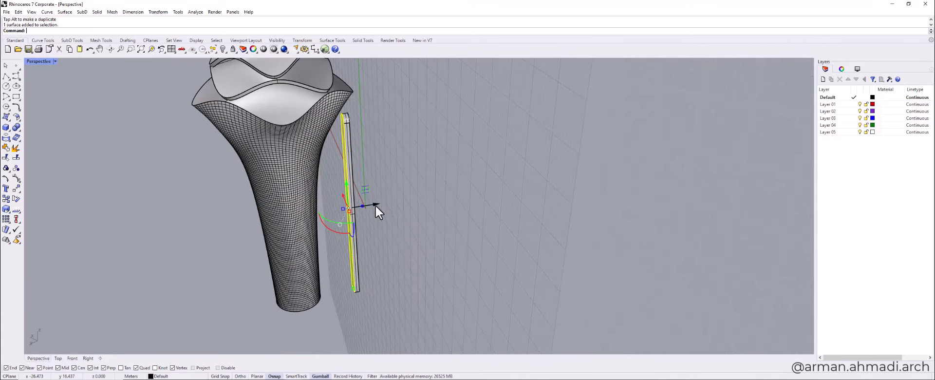
drag(362, 205, 333, 211)
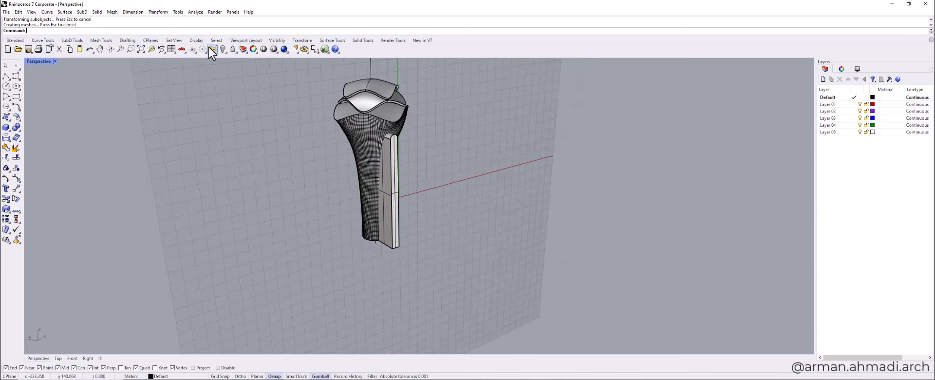
Reset CPlane to World Top and ArrayPolar the slab into 8 copies over 360° around the body
click(192, 49)
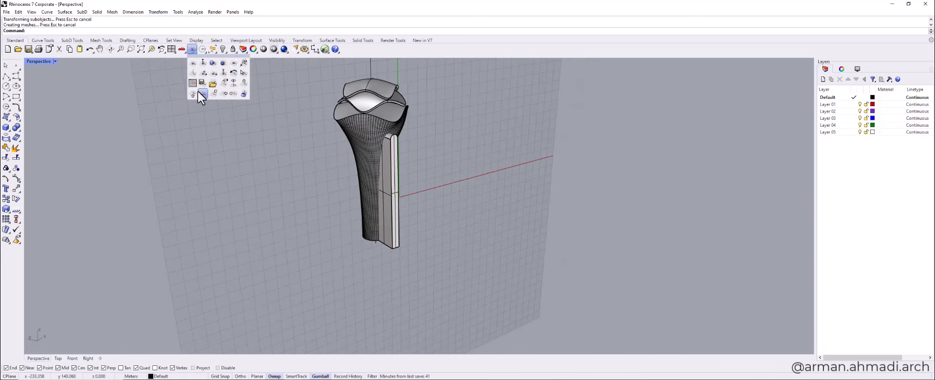
click(202, 93)
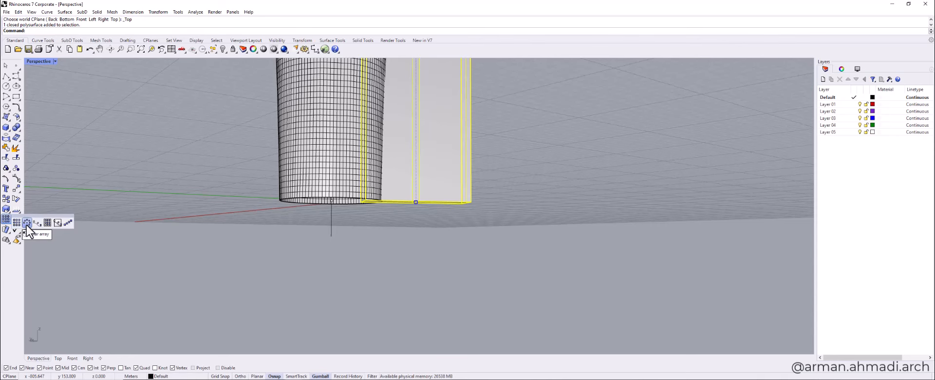
click(26, 222)
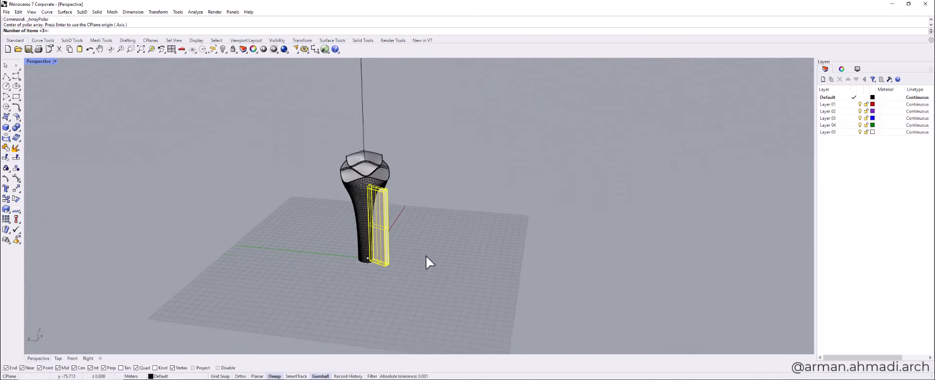
drag(429, 262, 398, 301)
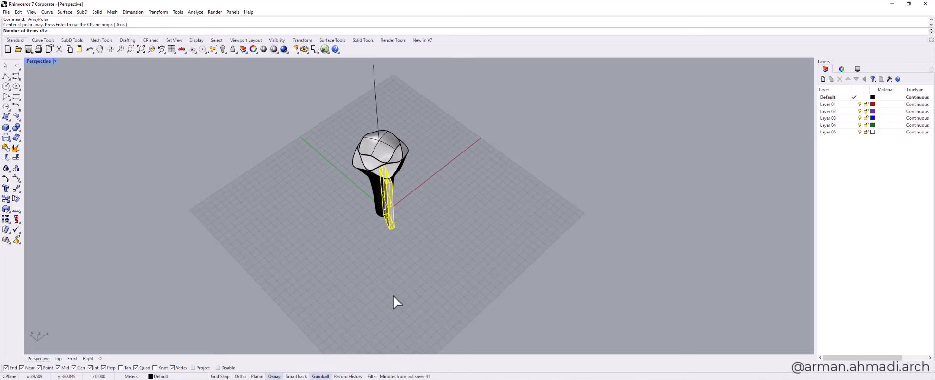
text(15)
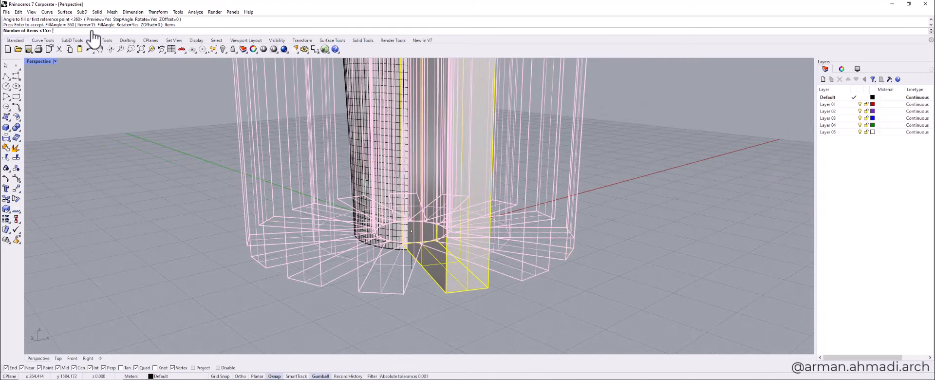
text(8)
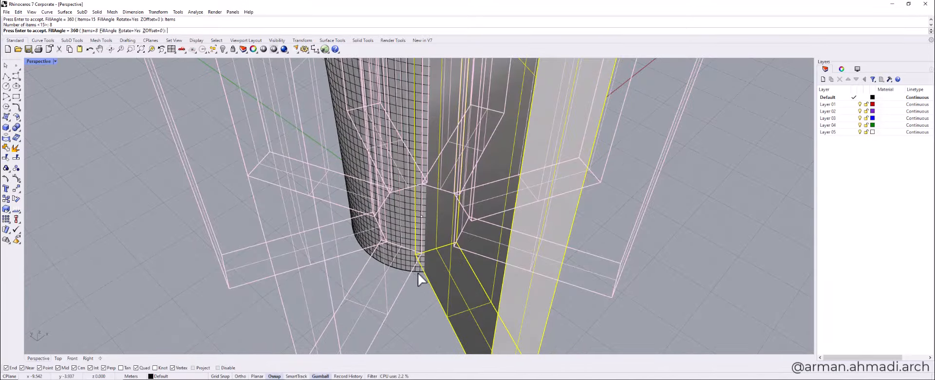
drag(421, 280, 498, 309)
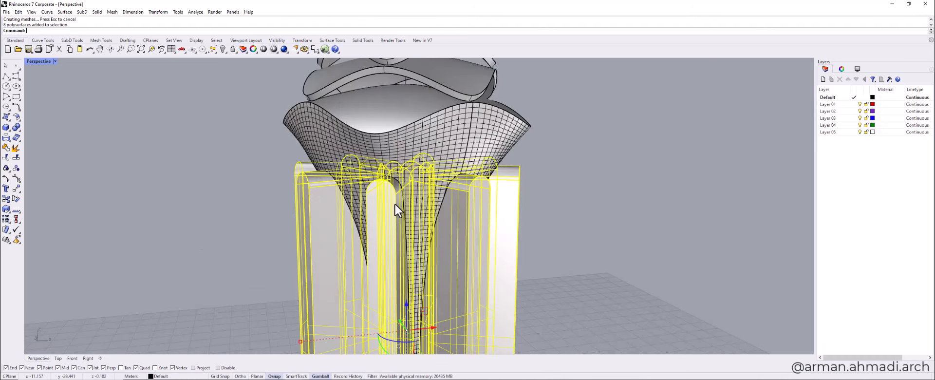
Cut the flutes into the body with the arrayed slabs, remove the slabs and join the result
key(Delete)
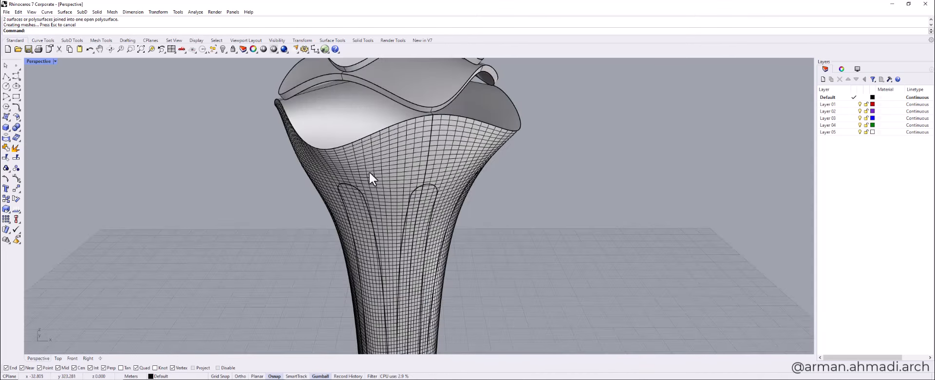
Offset the fluted body into a solid shell, first at 0.5 then redone at distance 1.2
click(370, 179)
text(Offset)
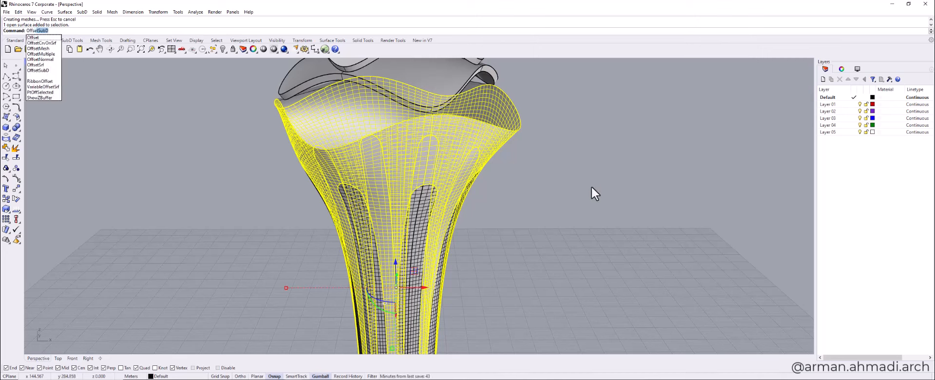
click(36, 65)
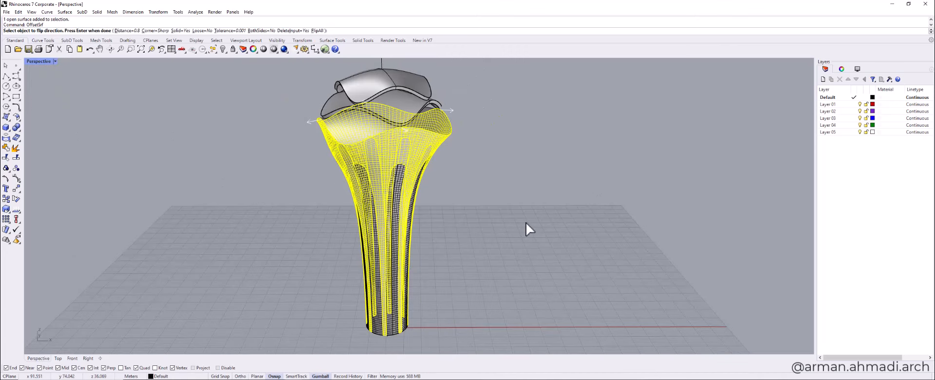
text(0.5)
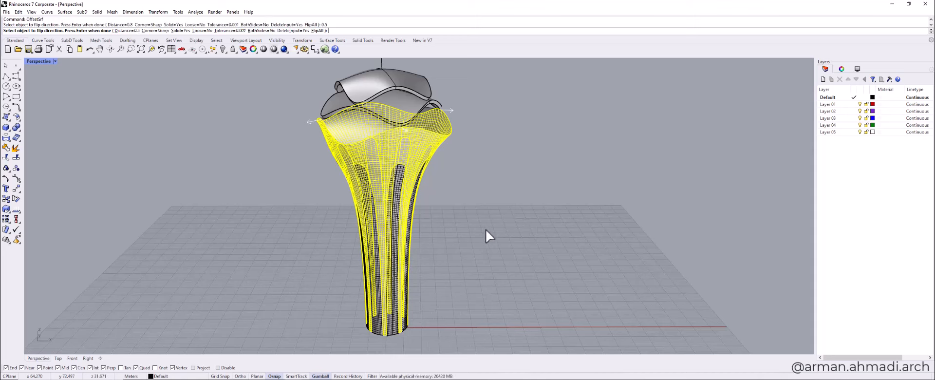
mouse_move(355, 194)
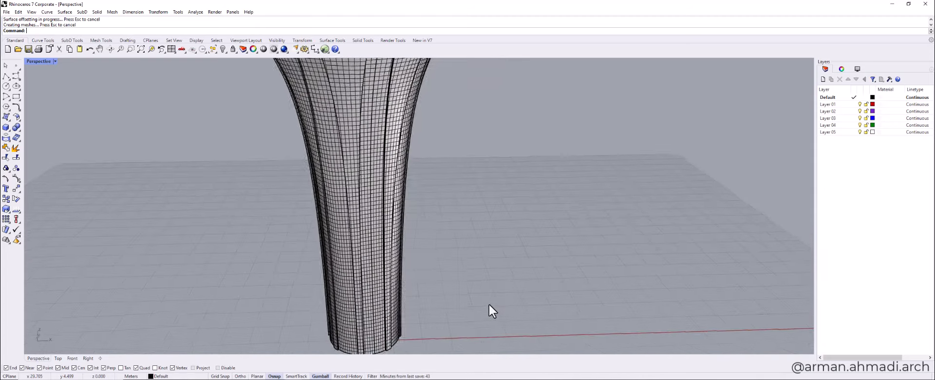
key(ctrl+z)
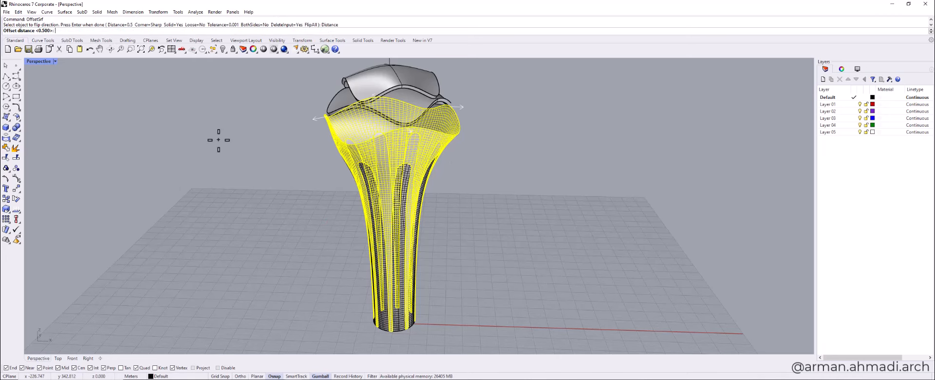
text(1.2)
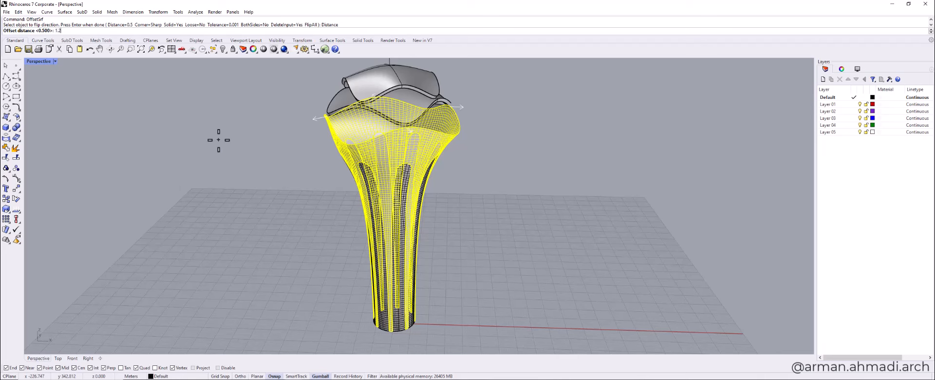
key(enter)
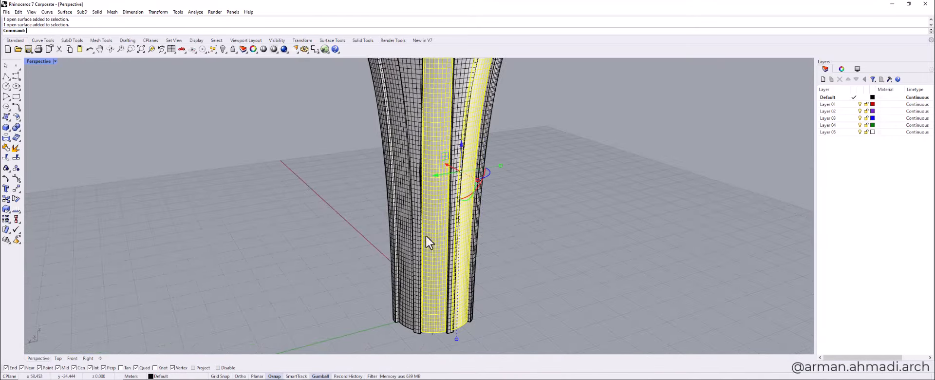
Group the eight recessed strips onto Layer 03 and rename that layer glass
drag(429, 238, 506, 221)
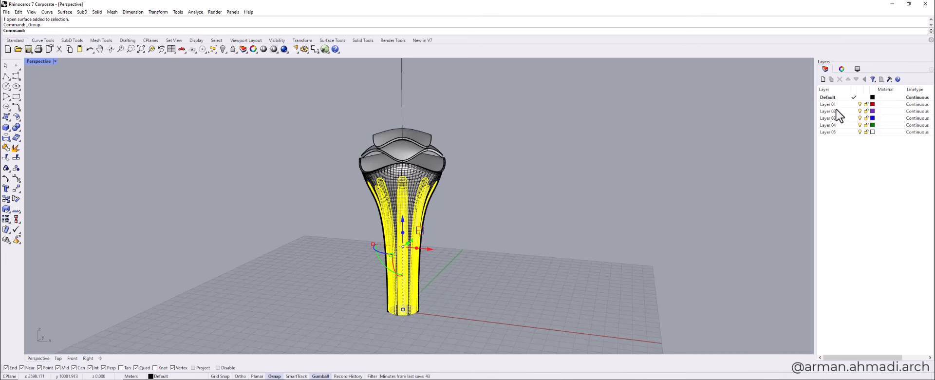
click(829, 118)
text(glass)
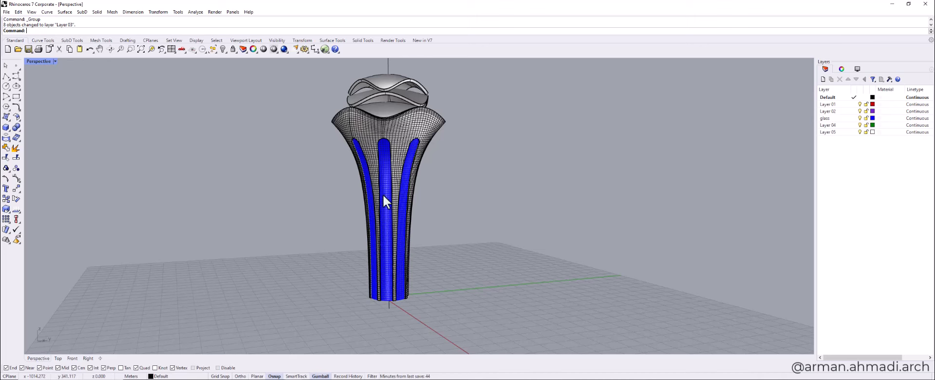
mouse_move(433, 252)
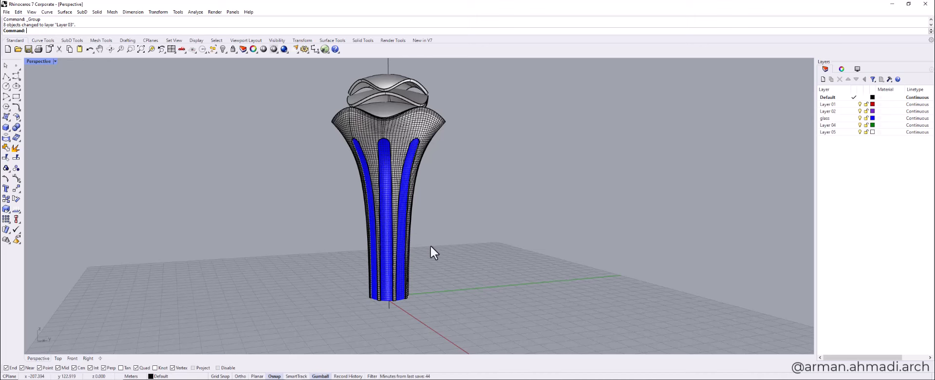
scroll(up, 3)
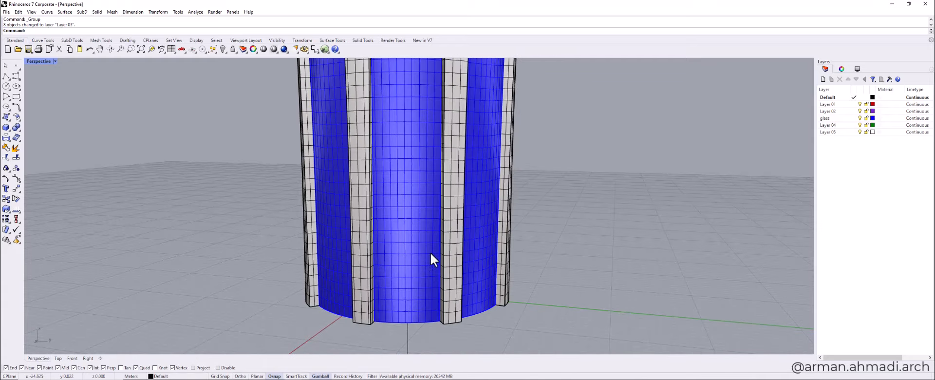
mouse_move(416, 267)
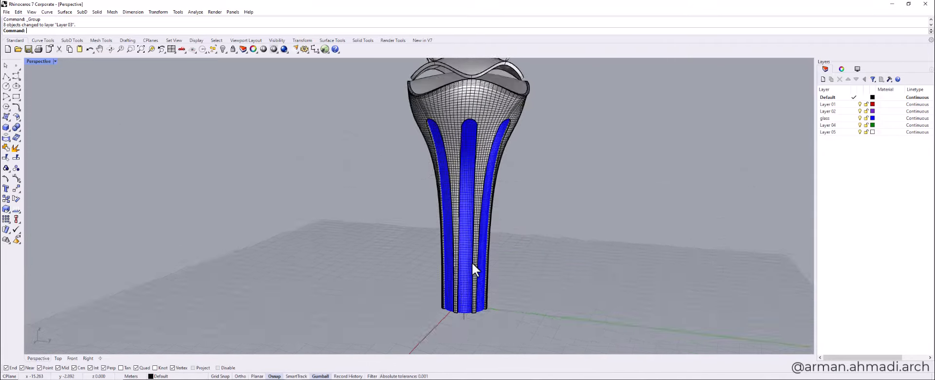
Contour the glass strips into horizontal slats and group the 424 resulting polysurfaces
drag(471, 269, 483, 272)
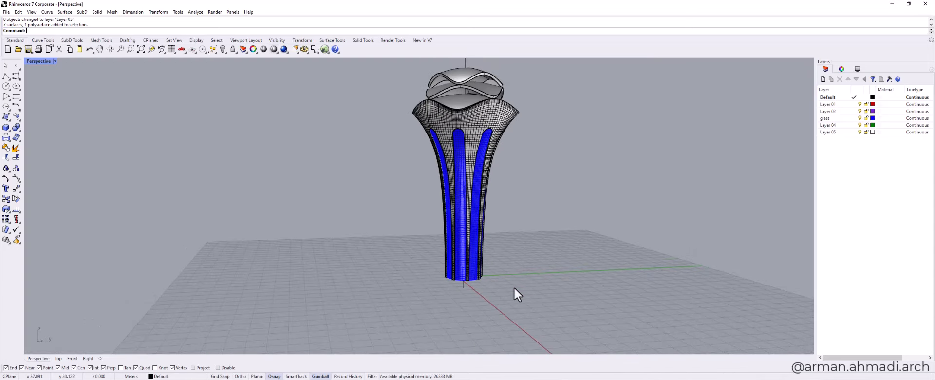
mouse_move(459, 132)
text(Cont)
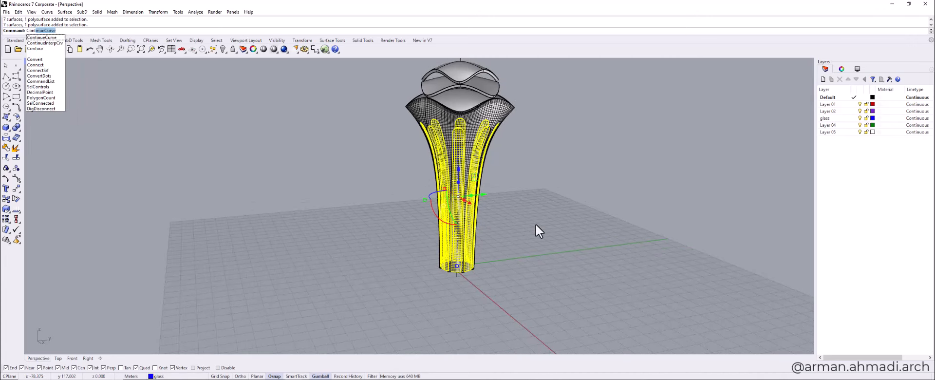
click(41, 36)
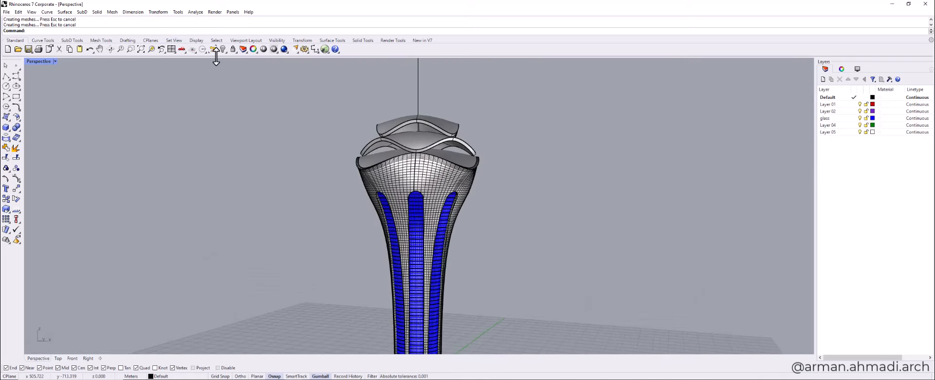
click(217, 50)
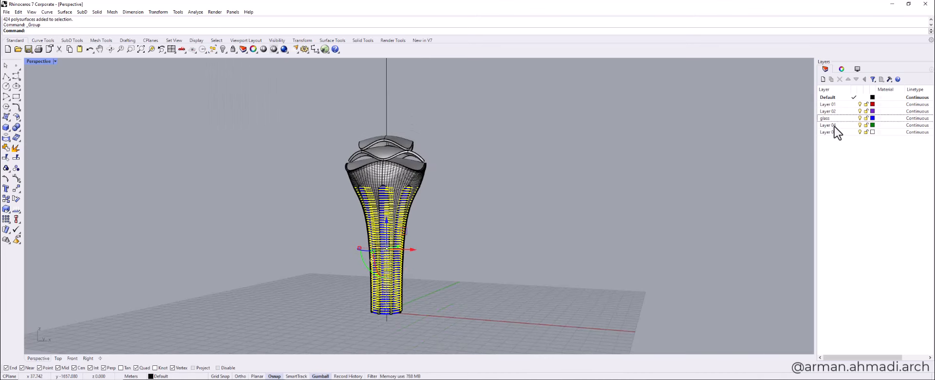
Move the 424 slats to Layer 04 and delete the leftover contour curves via SelCrv
right_click(828, 126)
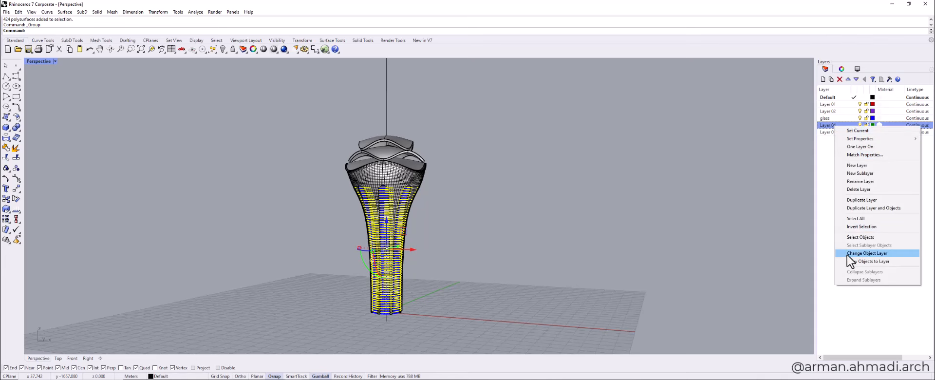
click(867, 254)
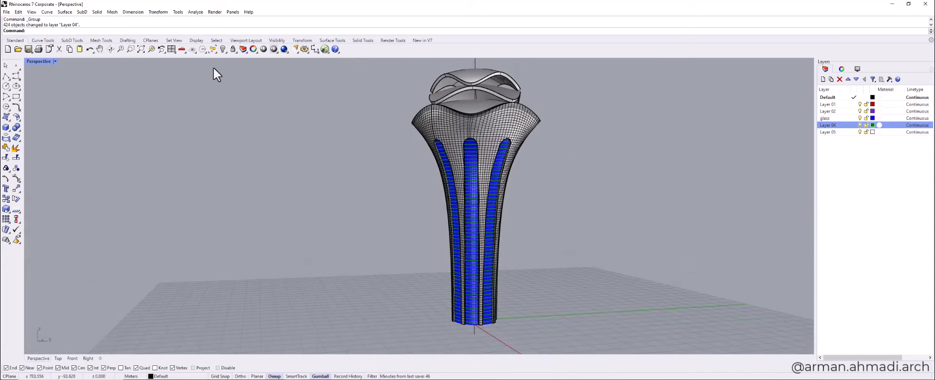
click(213, 48)
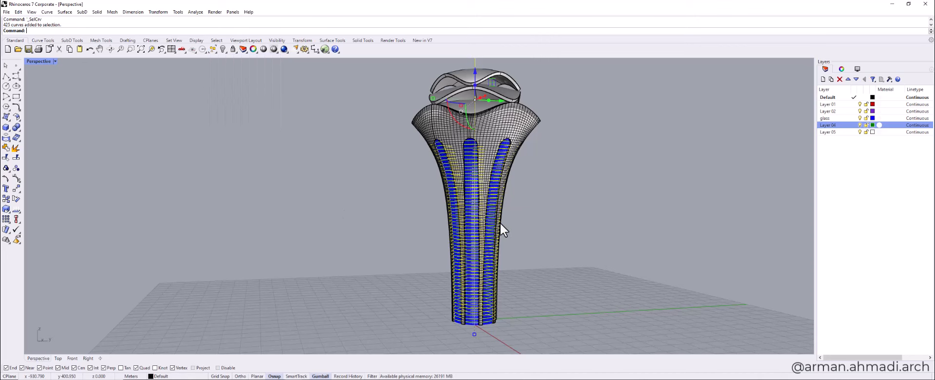
key(Delete)
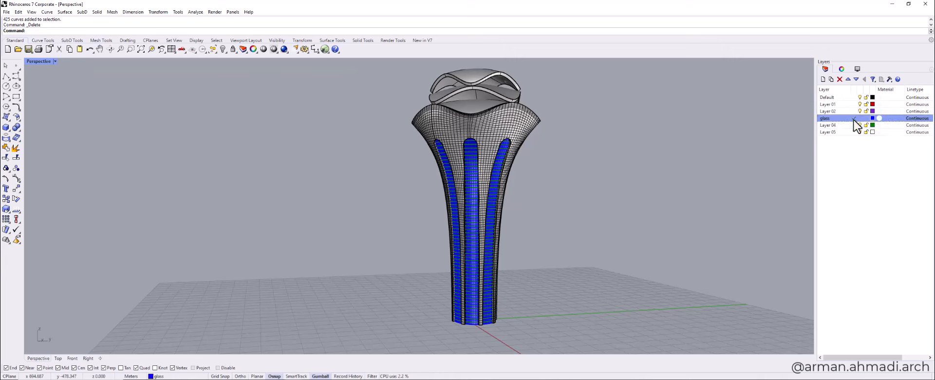
Give the glass layer a Custom material with a teal-green colour
click(880, 118)
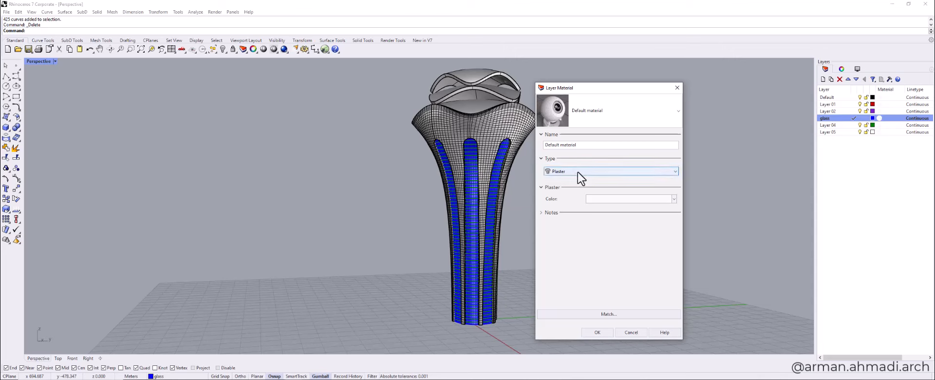
click(611, 172)
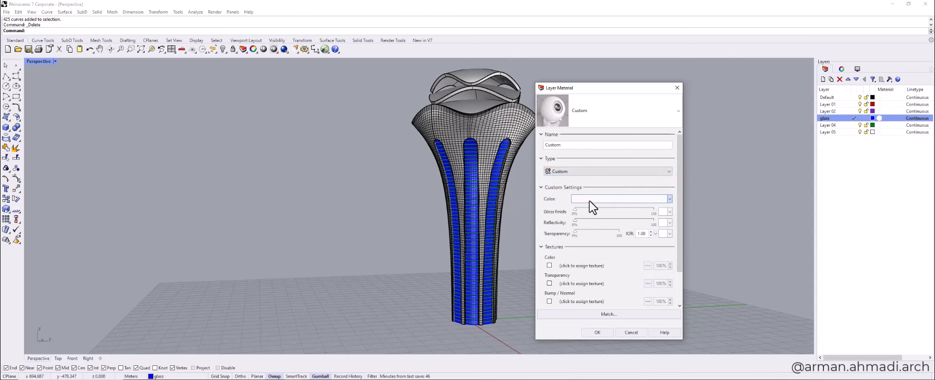
mouse_move(619, 208)
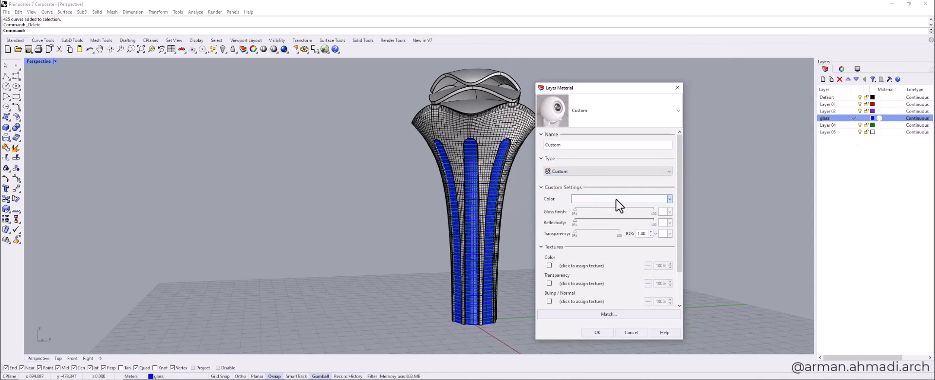
click(620, 198)
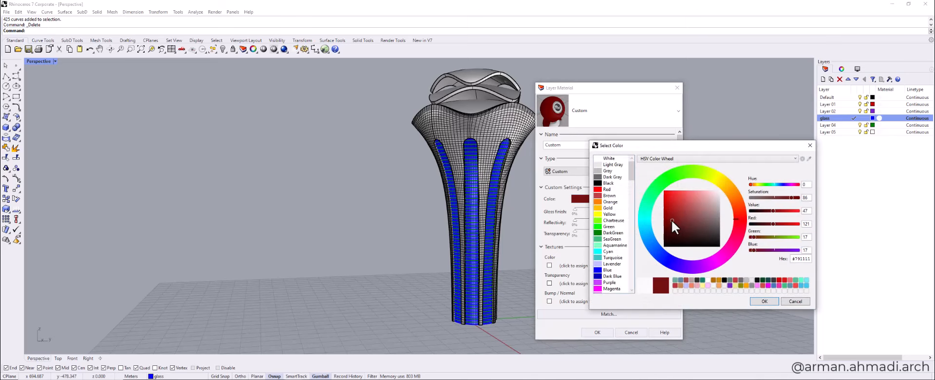
click(675, 217)
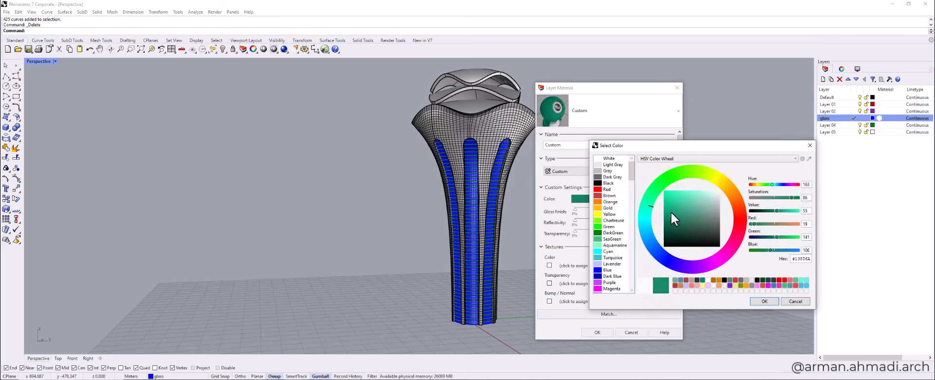
click(674, 219)
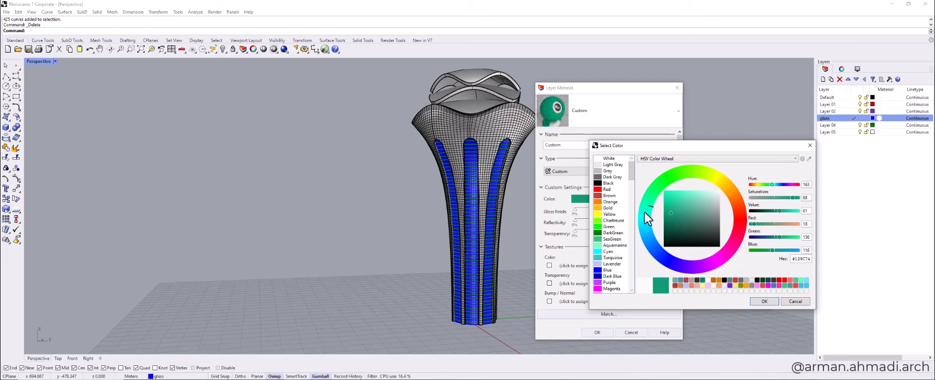
mouse_move(682, 244)
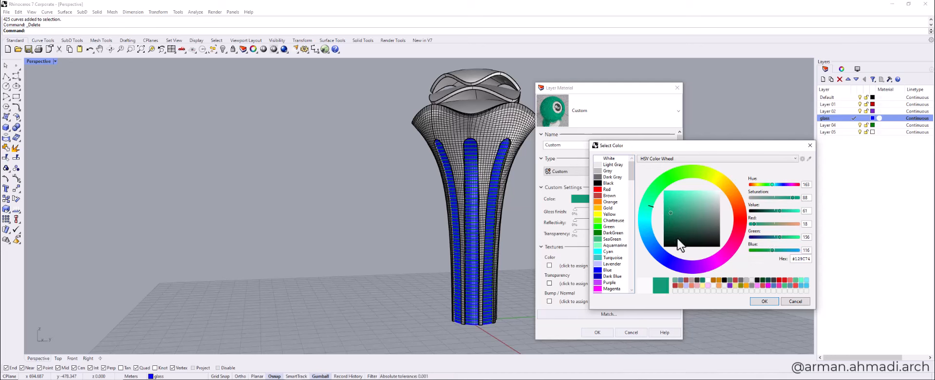
click(672, 219)
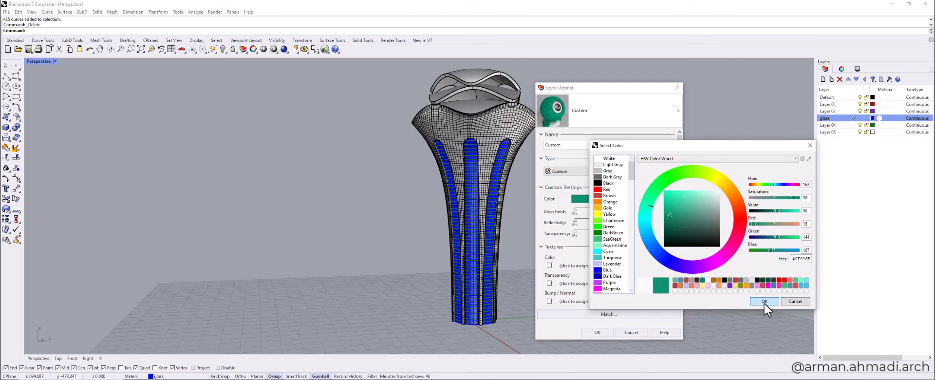
click(764, 301)
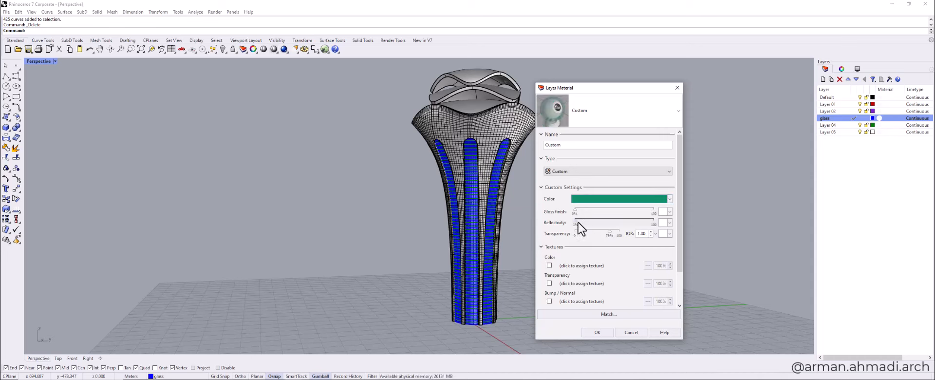
Raise the material's transparency and apply it to the glass layer
drag(577, 226, 624, 224)
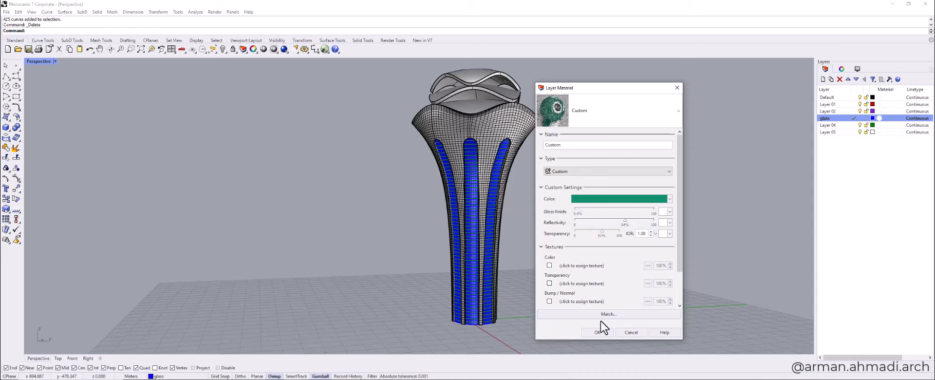
click(597, 332)
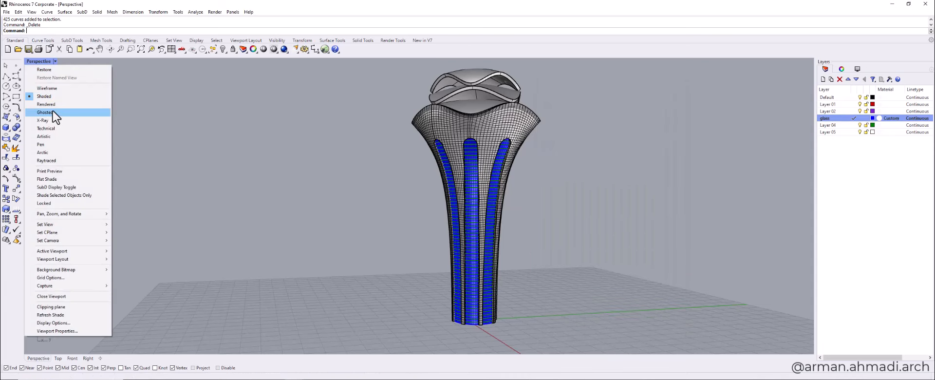
Set the Perspective viewport to Shaded display and move in toward the crown
click(45, 104)
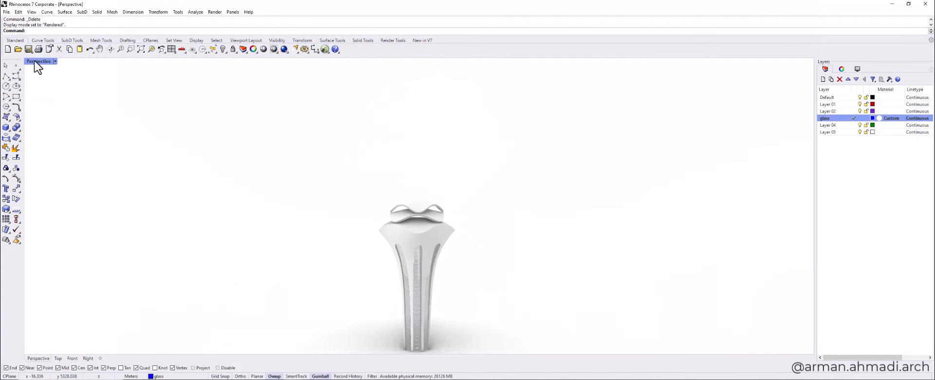
click(40, 60)
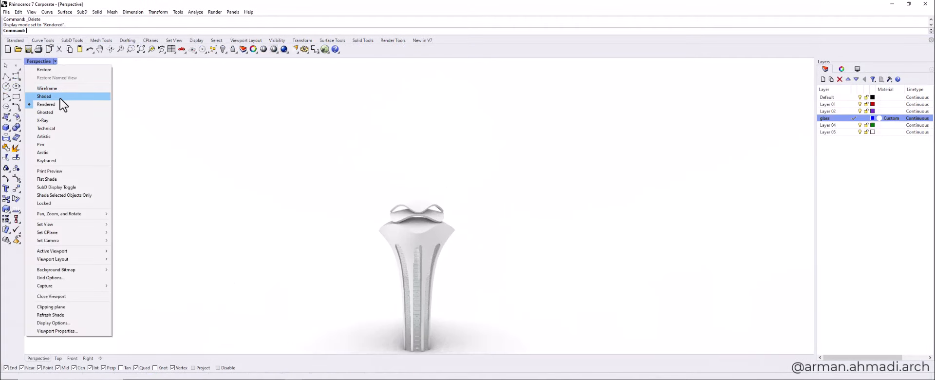
click(43, 96)
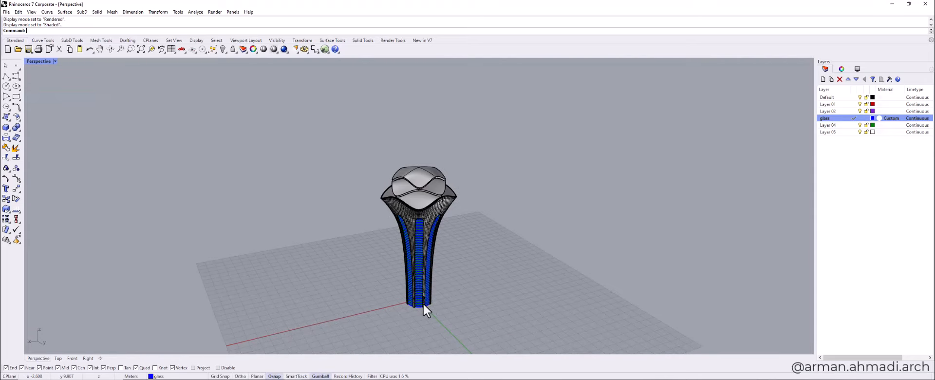
drag(426, 310, 415, 256)
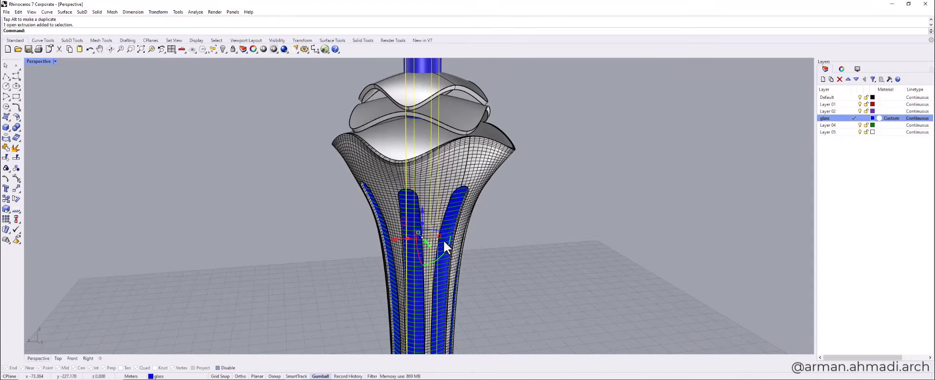
Zoom to the crown rings and start Split on the blue cylinder with the rings as cutters
drag(396, 240, 468, 235)
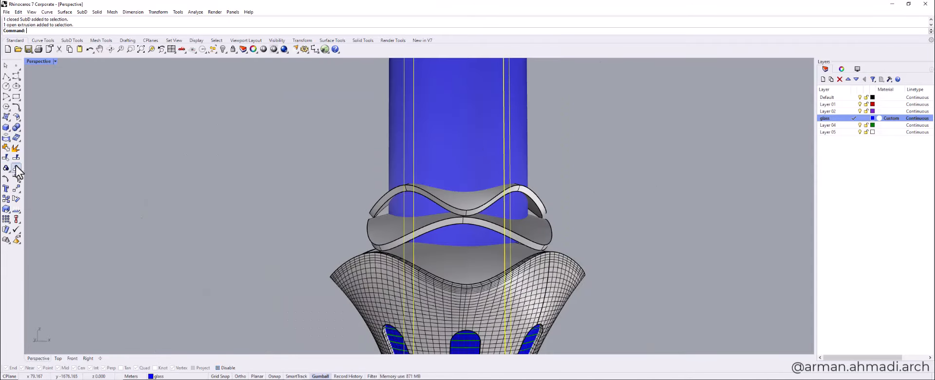
click(17, 166)
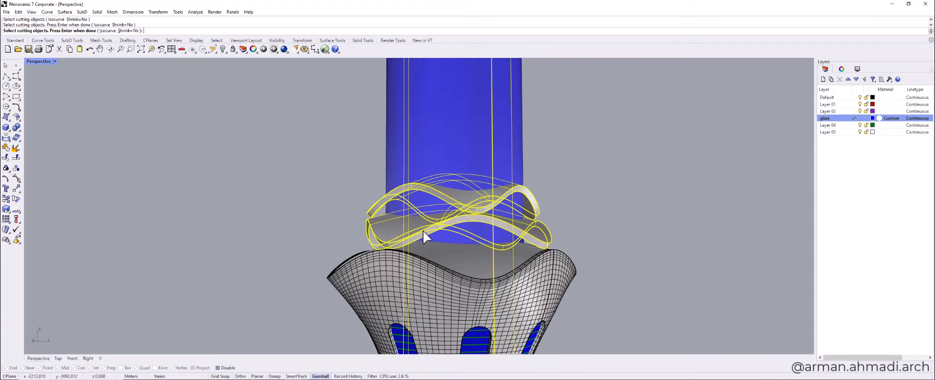
mouse_move(466, 264)
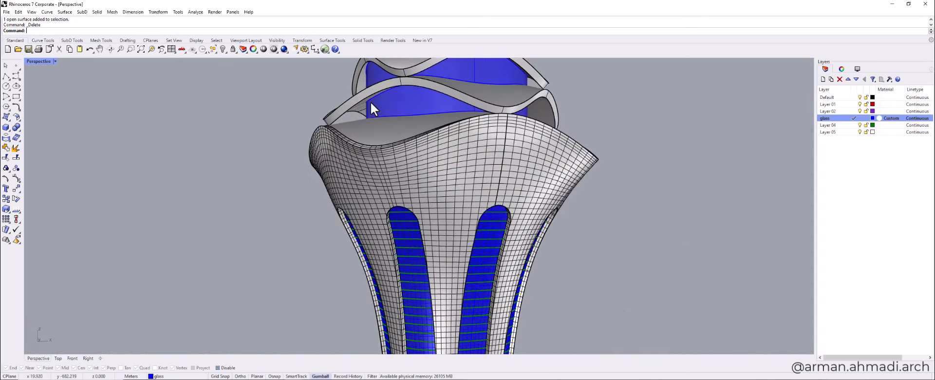
Rebuild the glass surface between the rings with 40 by 2 points, previewing before confirming
click(392, 118)
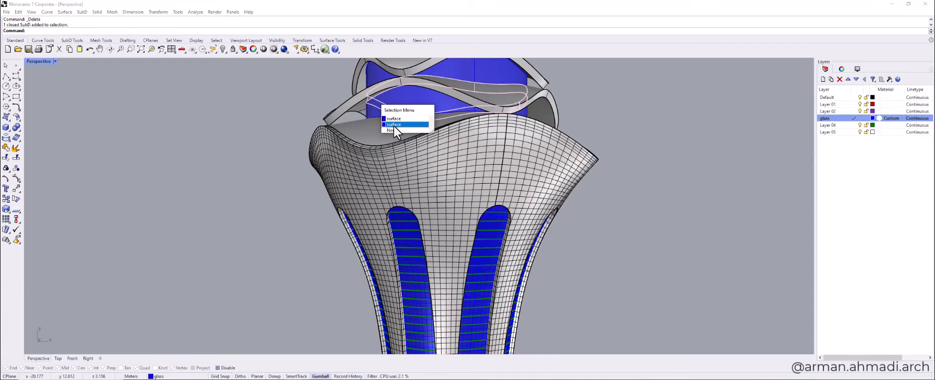
click(394, 124)
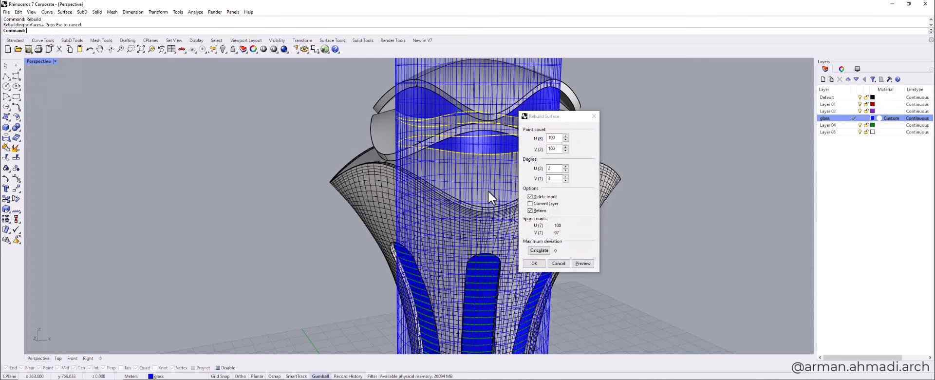
click(553, 137)
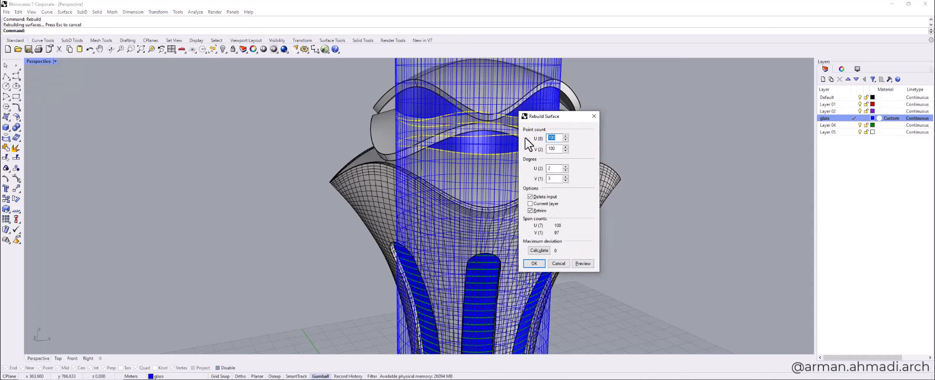
text(20)
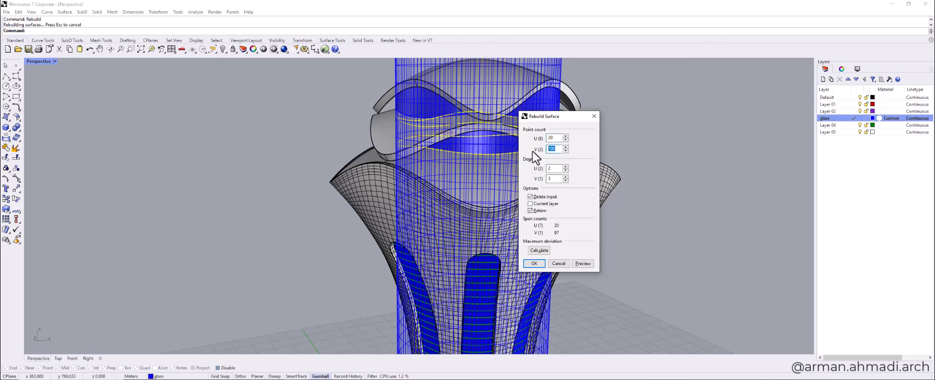
click(582, 263)
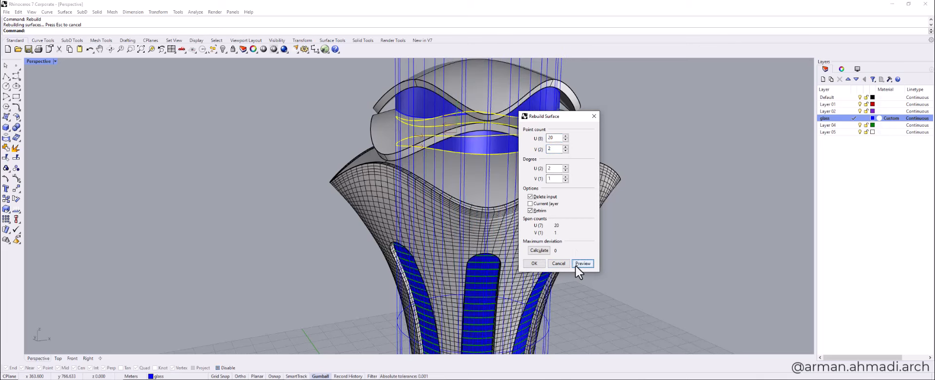
click(583, 264)
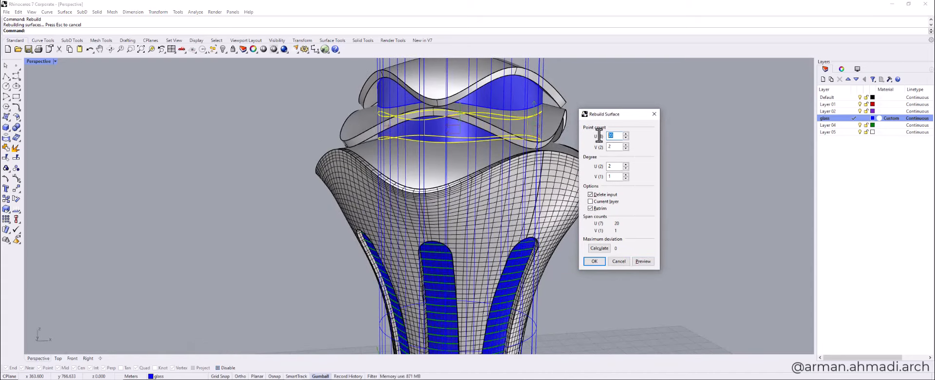
text(40)
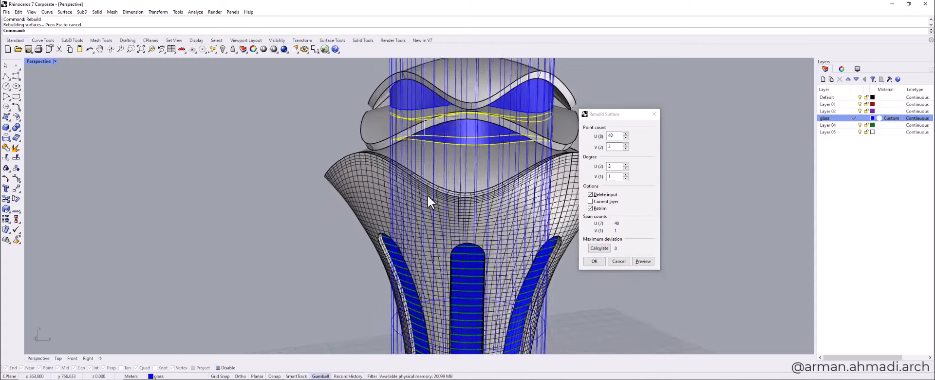
click(594, 262)
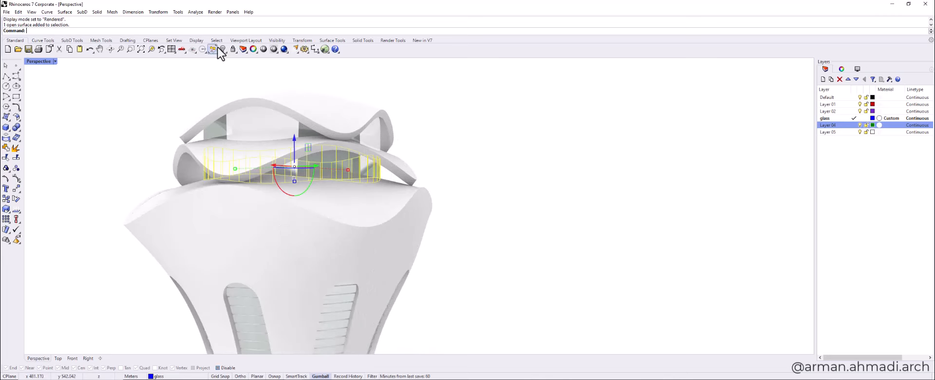
Move the 38 selected crown objects, including the glass band, onto Layer 04
click(213, 49)
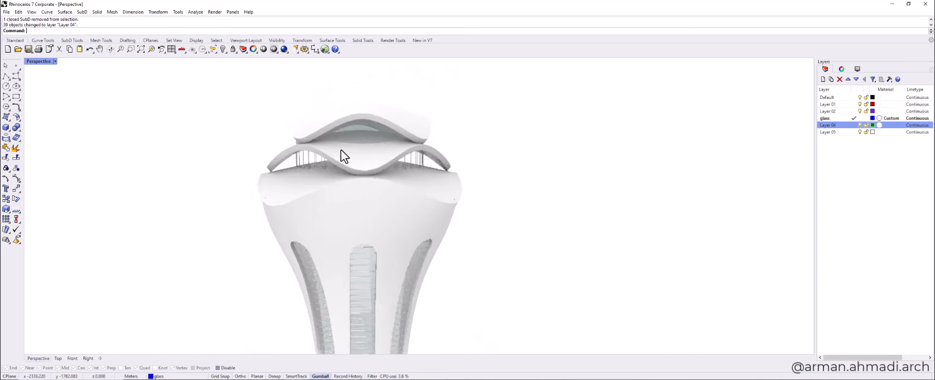
click(343, 155)
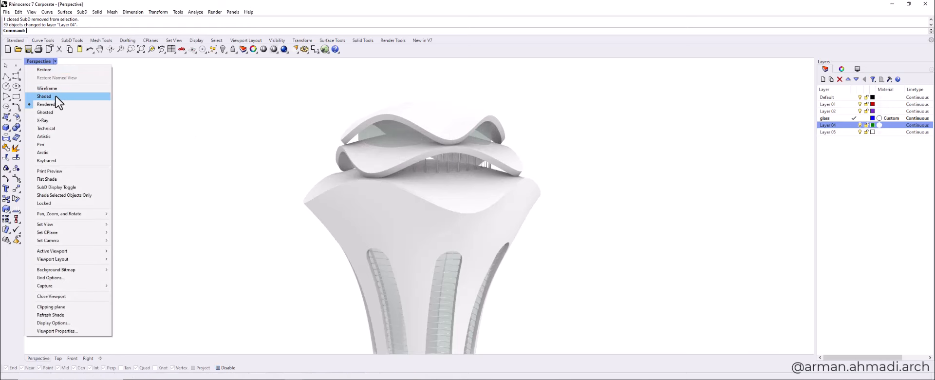
Return to Shaded display and extract wireframe curves from the glass band with ExtractWireframe
click(43, 96)
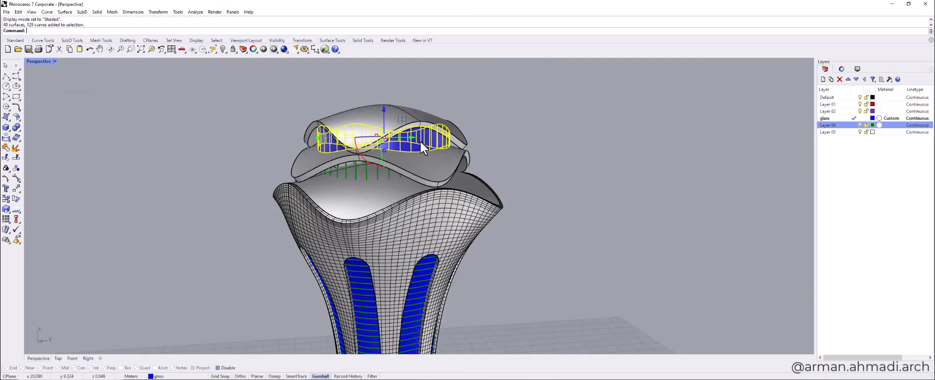
drag(423, 148, 618, 148)
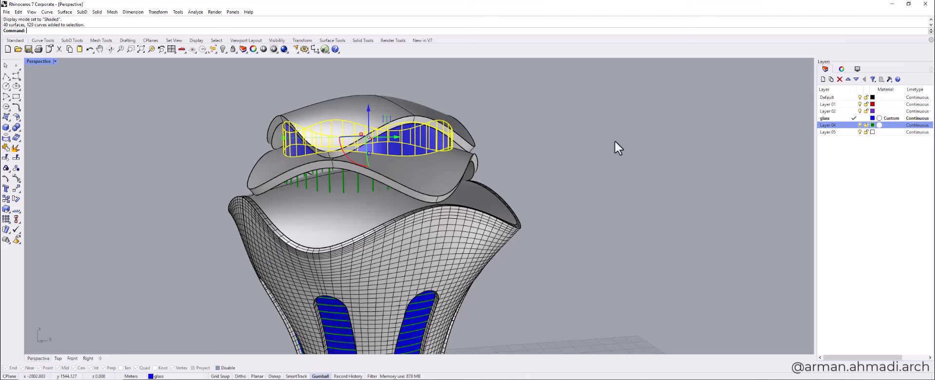
mouse_move(228, 164)
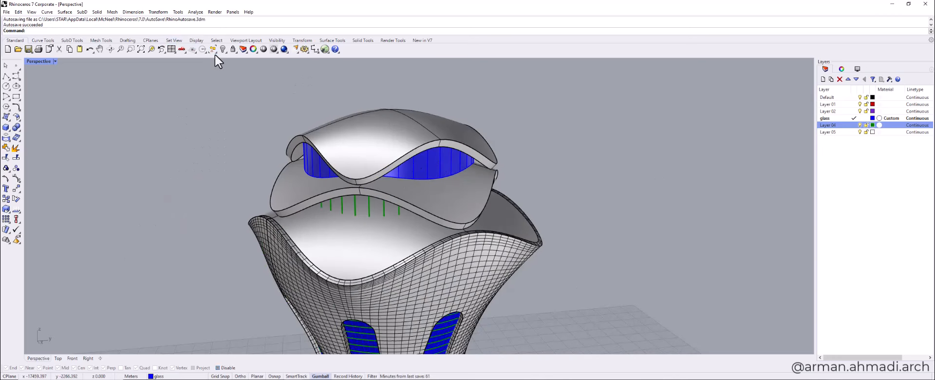
click(213, 49)
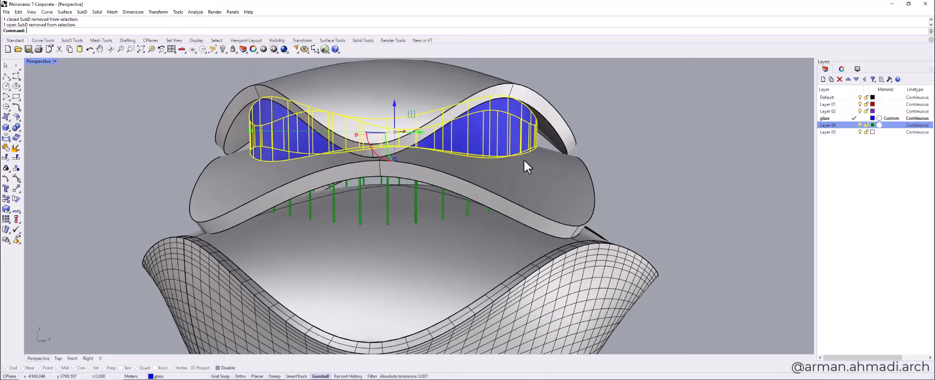
text(ExtractWireframe)
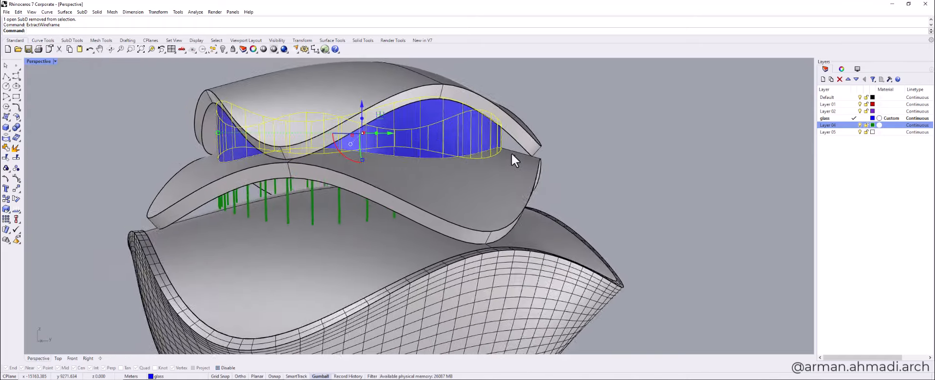
Delete the 42 duplicate curves with SelDup, then select all curves for the mullions
click(128, 155)
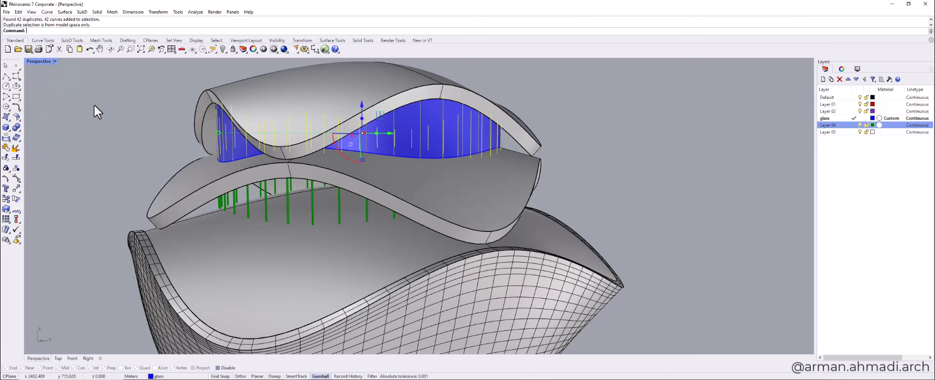
mouse_move(382, 156)
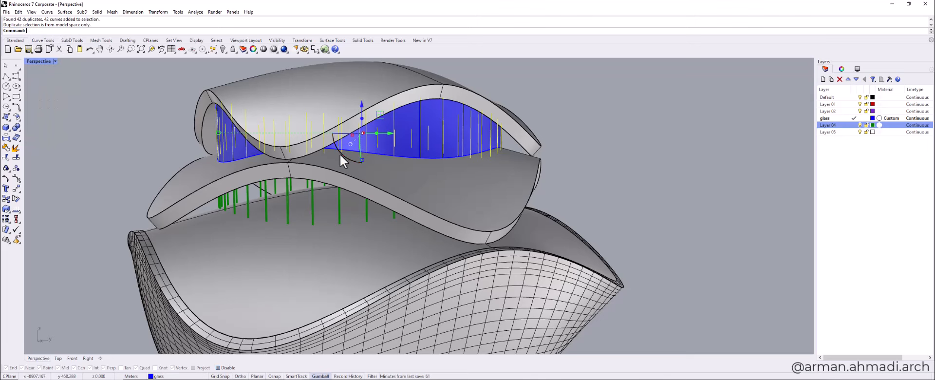
key(Delete)
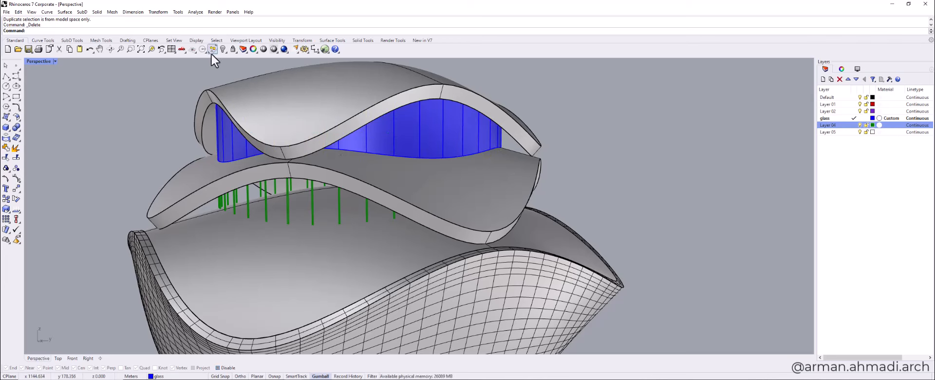
click(212, 48)
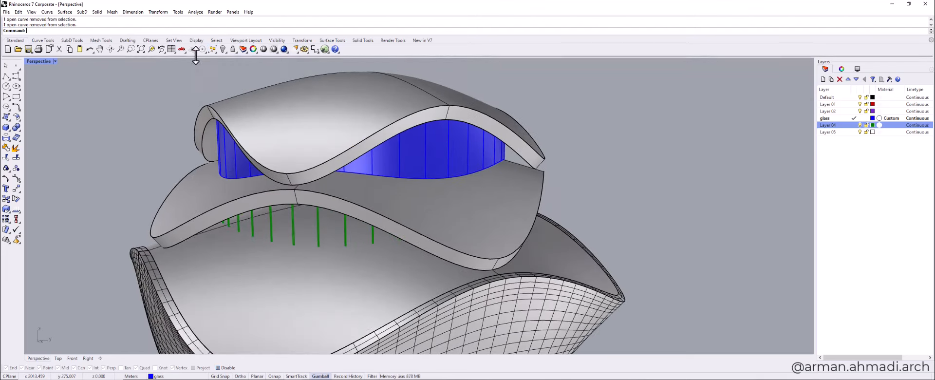
click(212, 49)
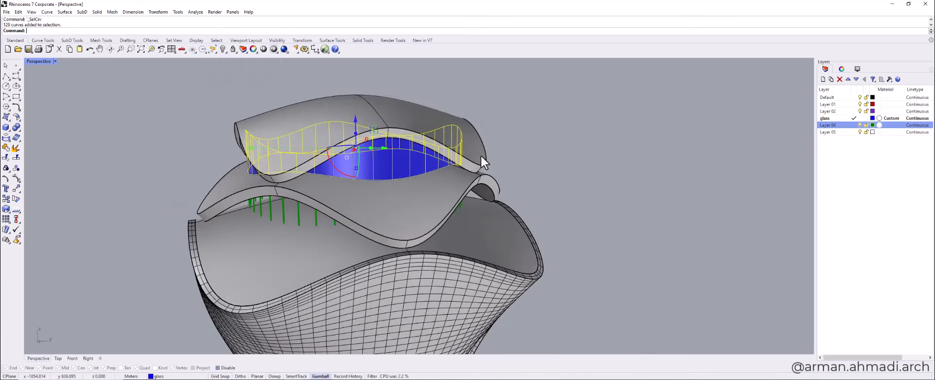
Pipe the selected glass-band curves into thin vertical mullions and view them in Technical display
drag(483, 164, 382, 174)
text(Pipe)
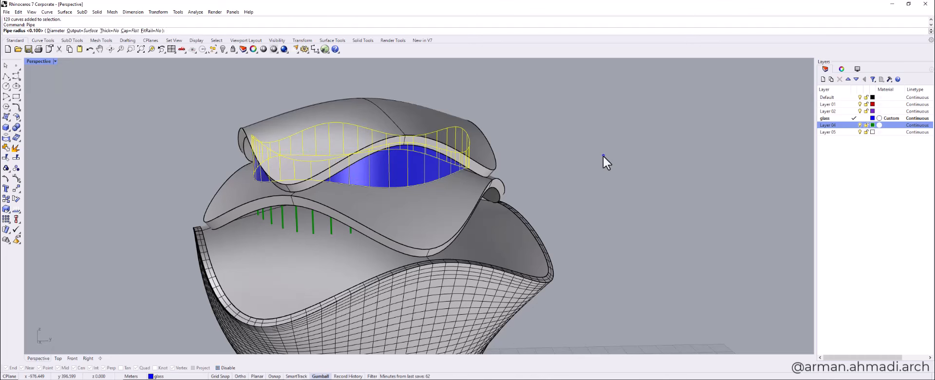
click(140, 48)
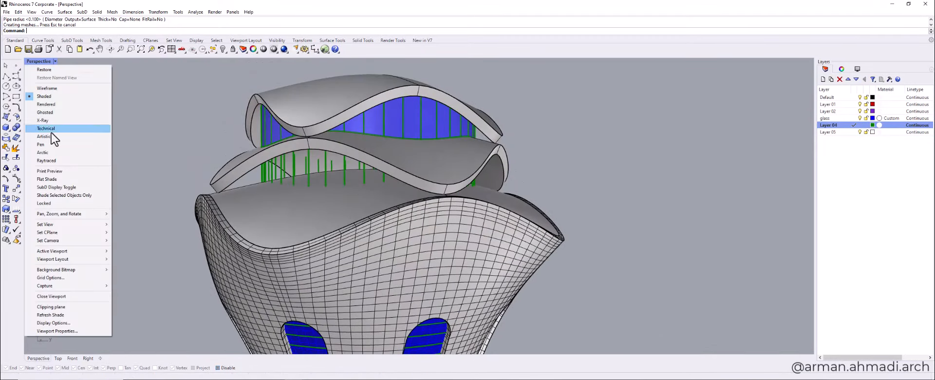
click(46, 104)
text(Turntable)
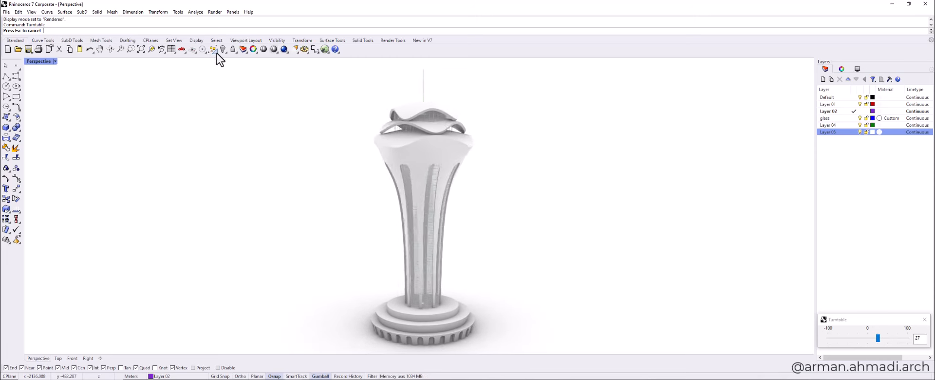
Show the finished tower rendered and turning on a turntable
click(214, 50)
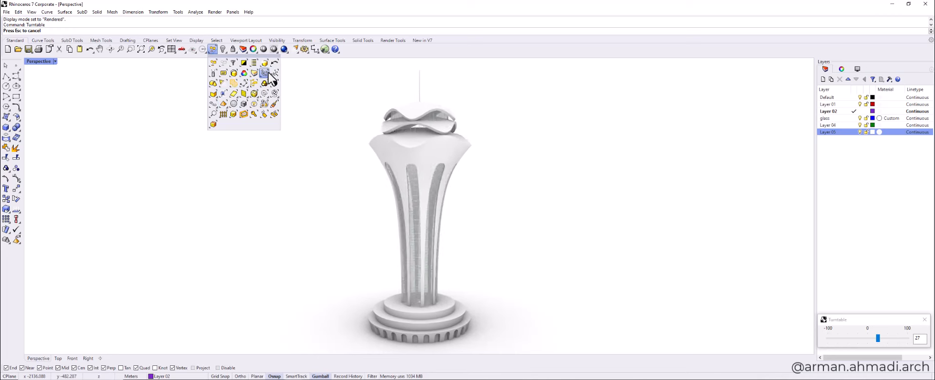